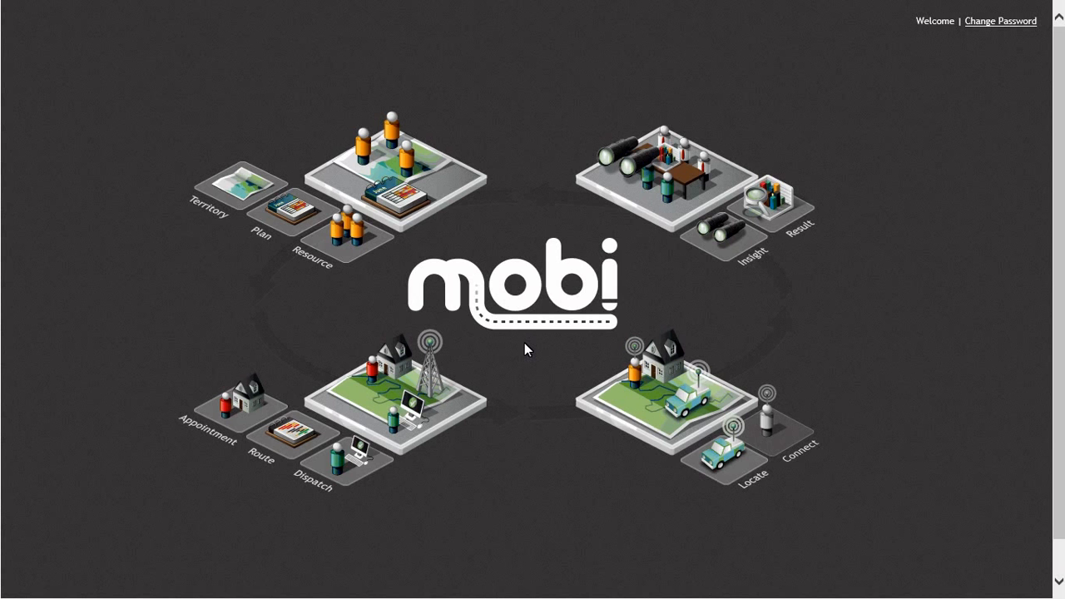
Launch mobiRoute from the mobi home screen's Route tile
{"action": "left_click", "coordinate": [259, 424]}
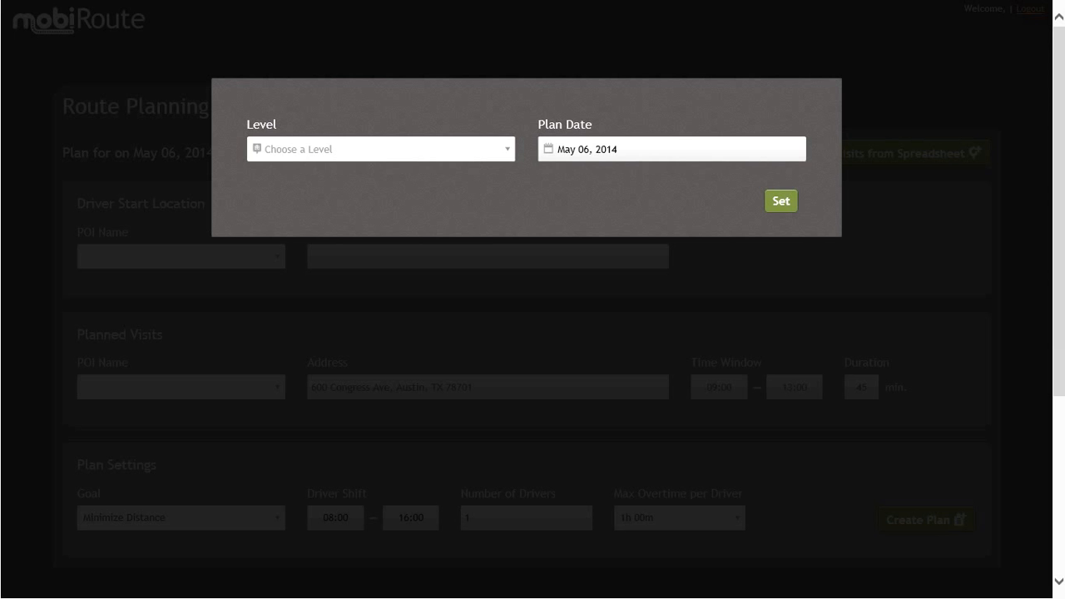
Choose the Austin level and May 2 plan date in the Level/Plan Date dialog and set them
{"action": "left_click", "coordinate": [380, 148]}
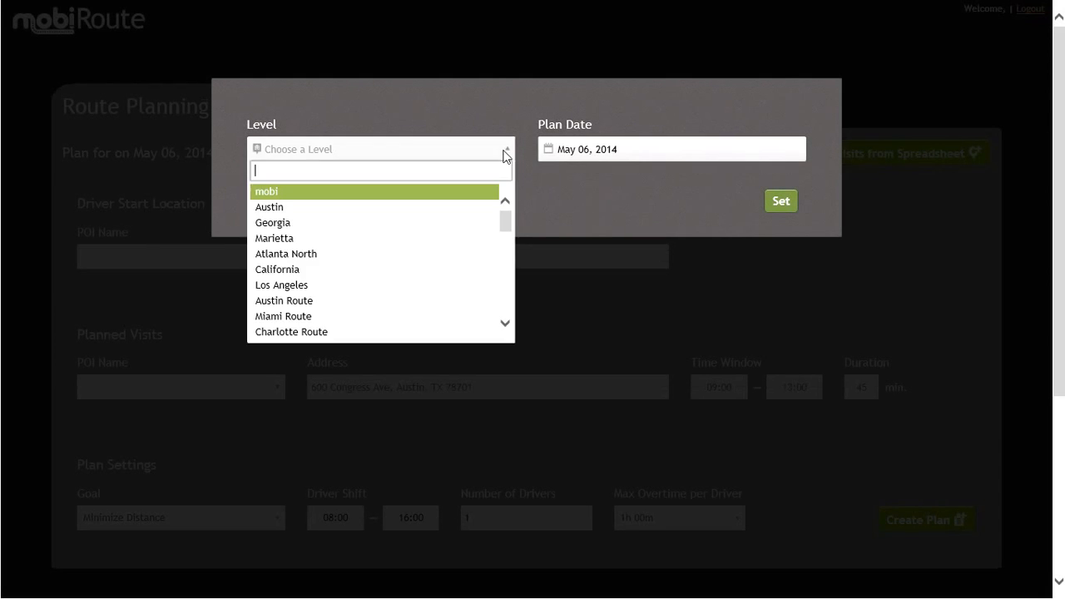
{"action": "left_click", "coordinate": [270, 206]}
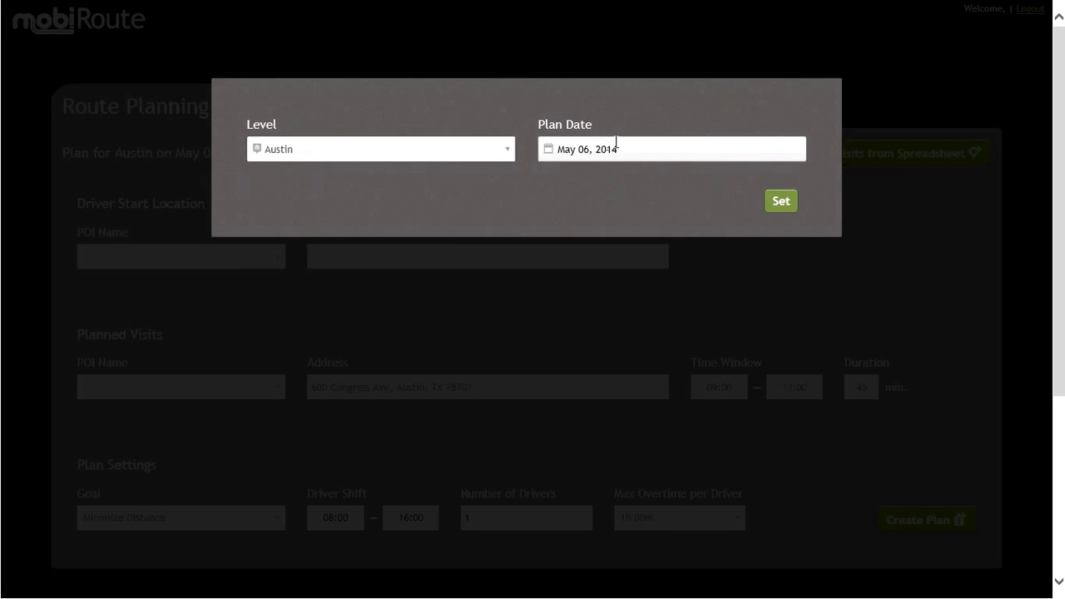
{"action": "left_click", "coordinate": [670, 148]}
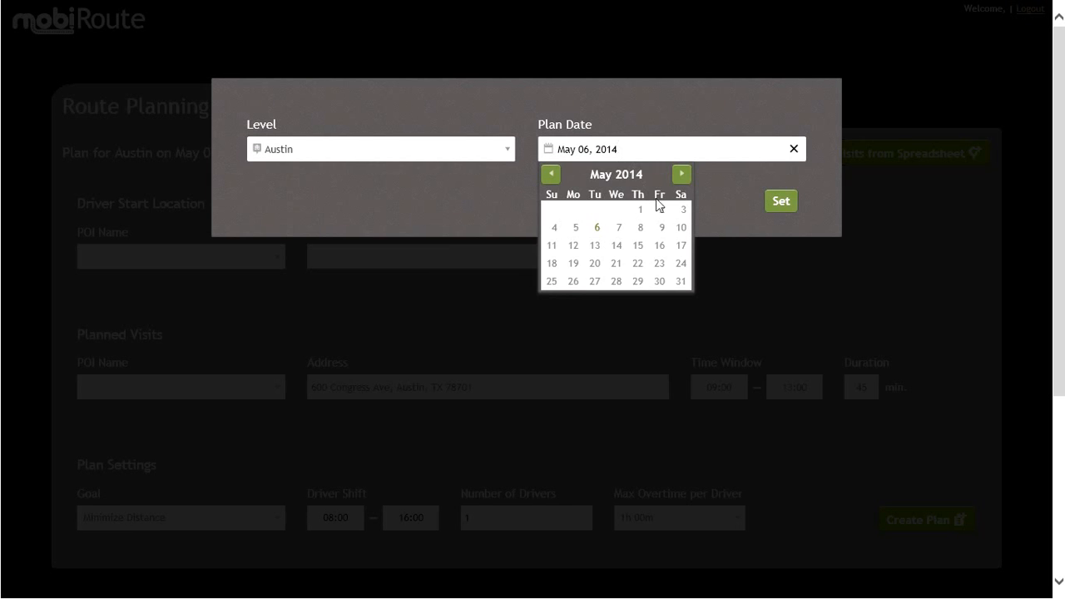
{"action": "left_click", "coordinate": [575, 227]}
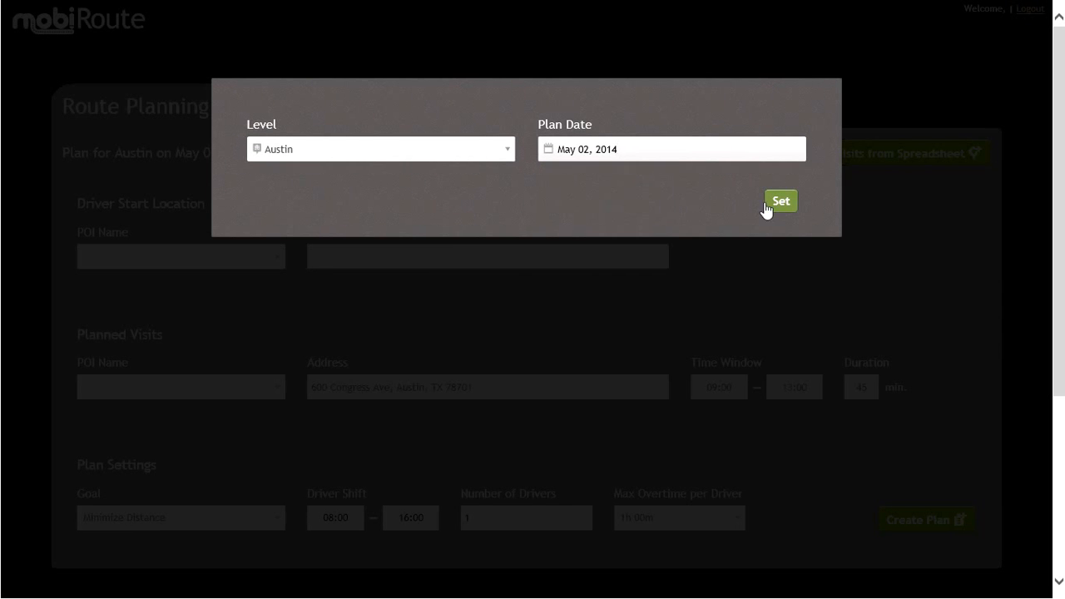
{"action": "left_click", "coordinate": [780, 200]}
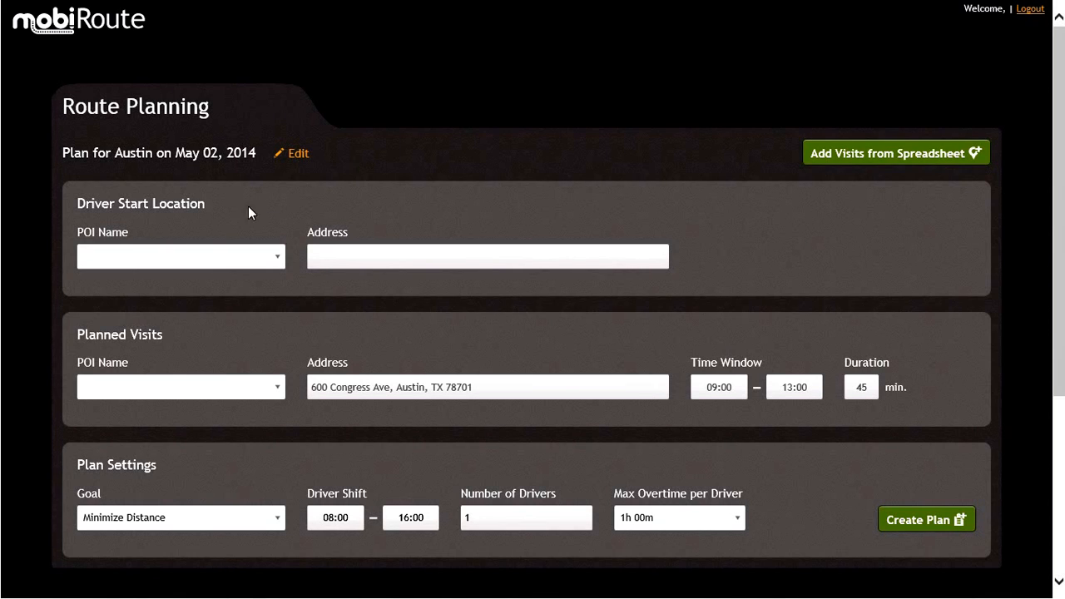
Select austin office (901 Barton Springs Rd) as the driver start location
{"action": "left_click", "coordinate": [180, 256]}
{"action": "type", "text": "austin office"}
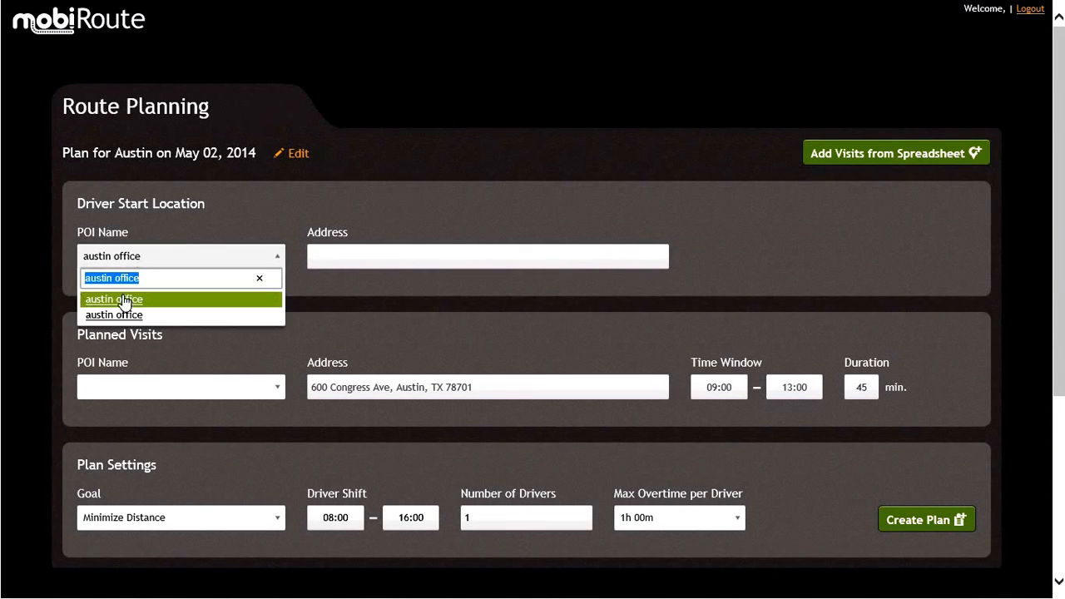
{"action": "left_click", "coordinate": [114, 299]}
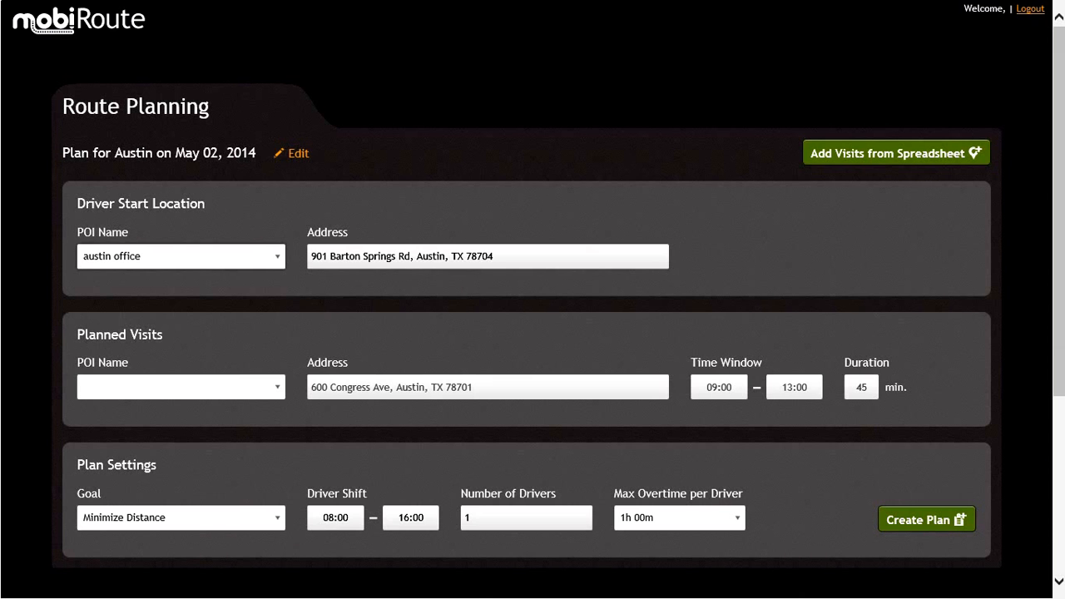
Add MK-Hoover's Cooking as a planned visit with a 08:00–12:00 window and 60-minute duration
{"action": "type", "text": "m"}
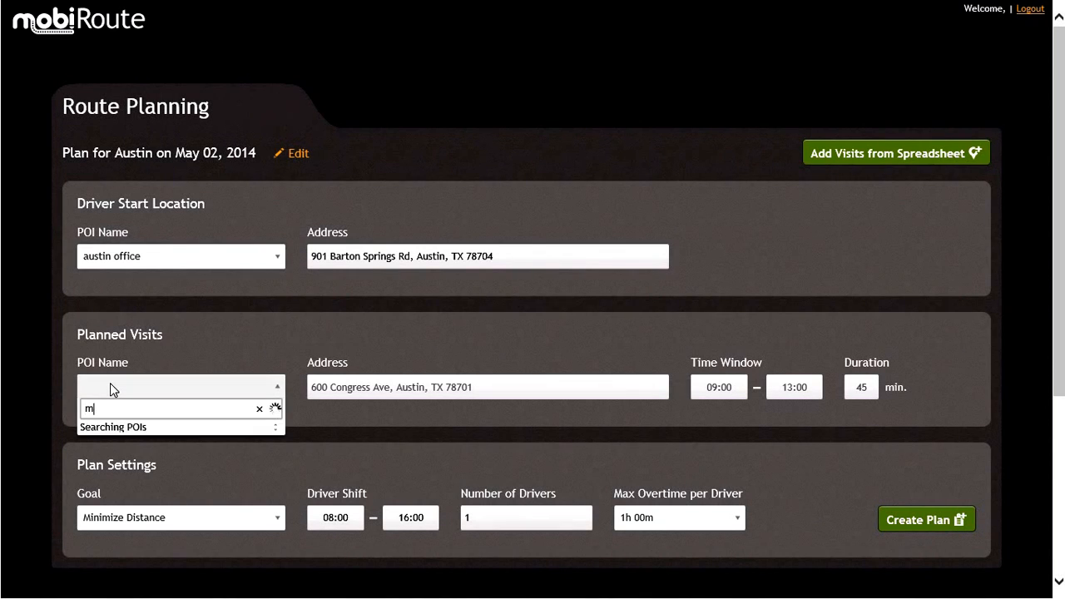
{"action": "type", "text": "k-hoo"}
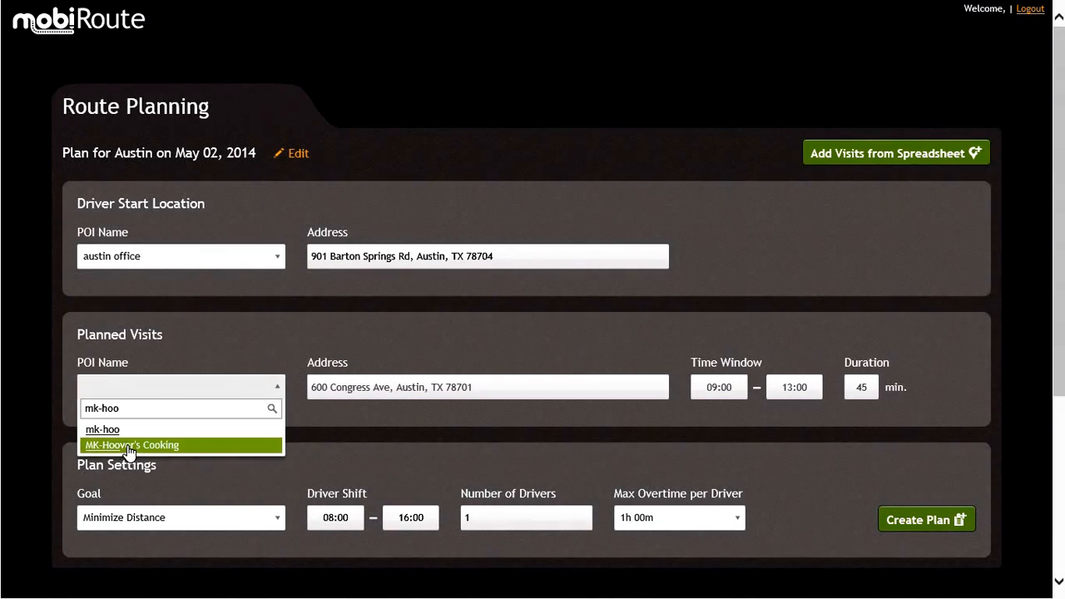
{"action": "left_click", "coordinate": [132, 444]}
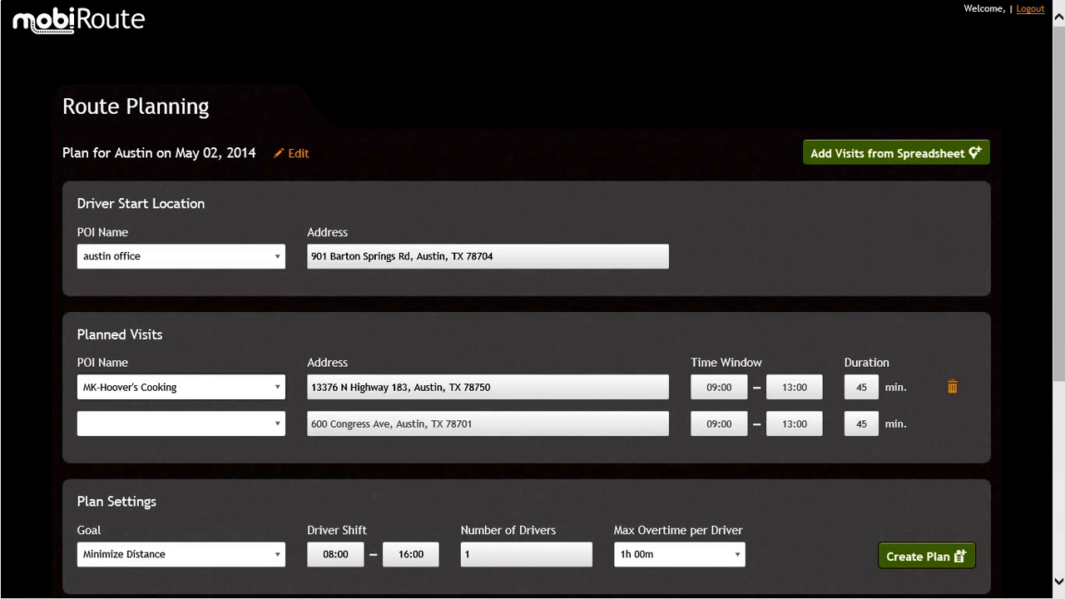
{"action": "left_click", "coordinate": [718, 387]}
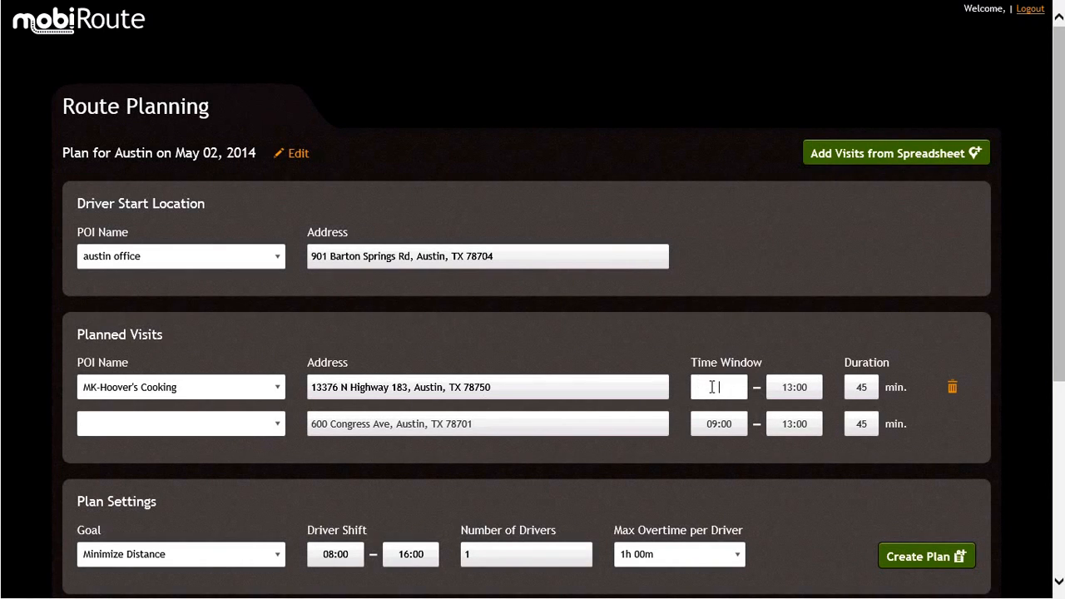
{"action": "type", "text": "12:00"}
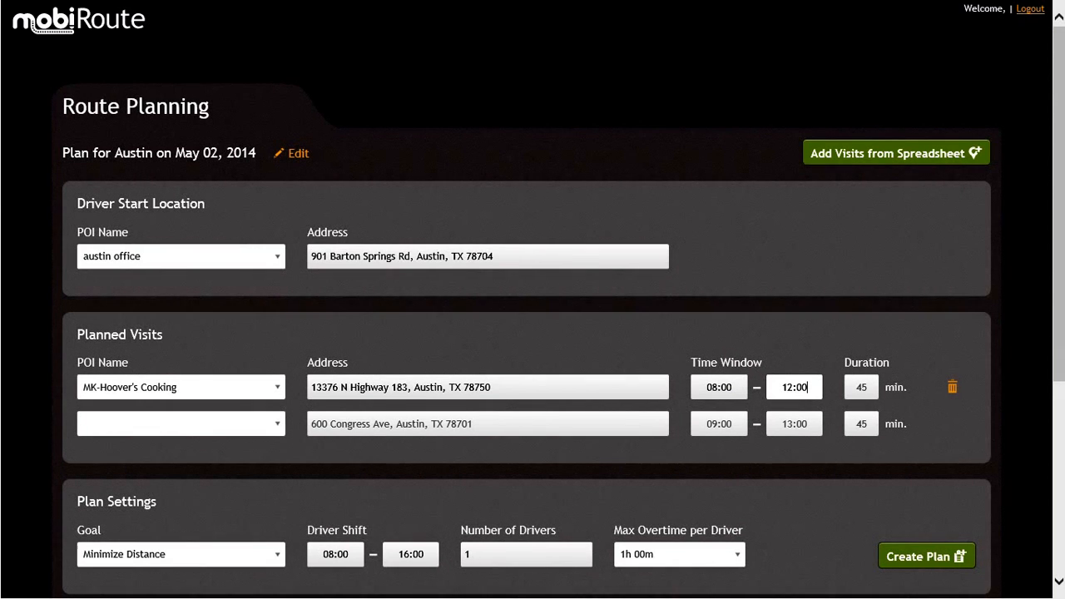
{"action": "type", "text": "60"}
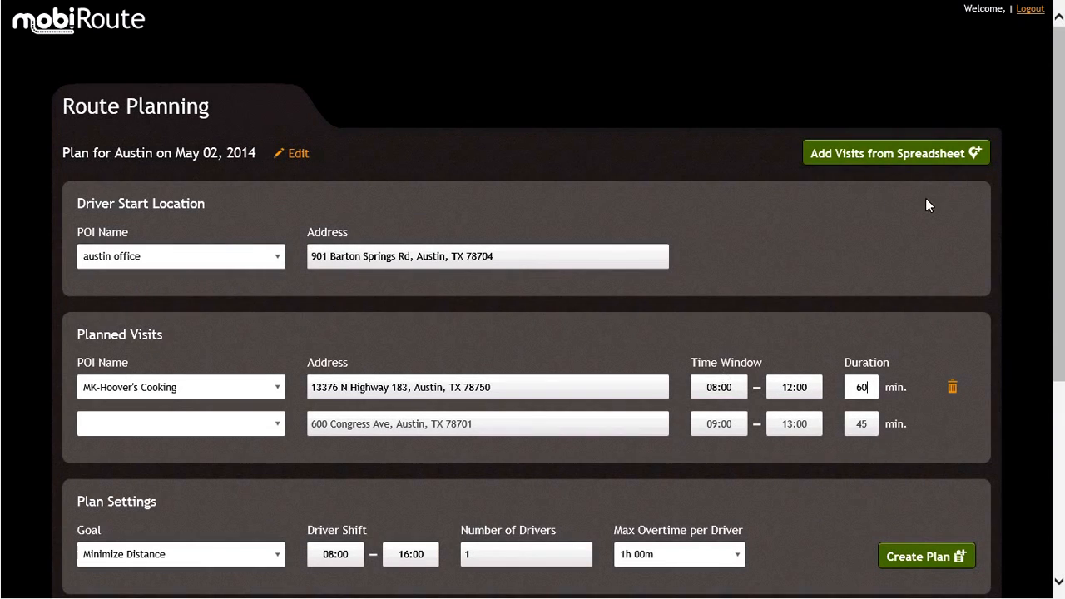
{"action": "left_click", "coordinate": [895, 153]}
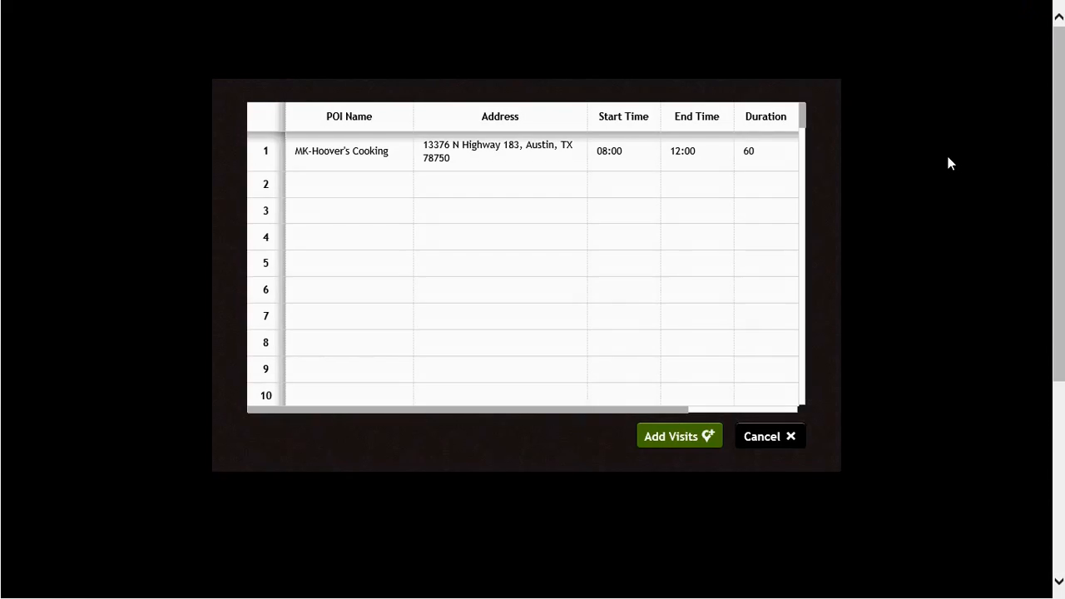
Paste the copied Austin visit rows into the spreadsheet grid starting at row 2
{"action": "left_click", "coordinate": [349, 183]}
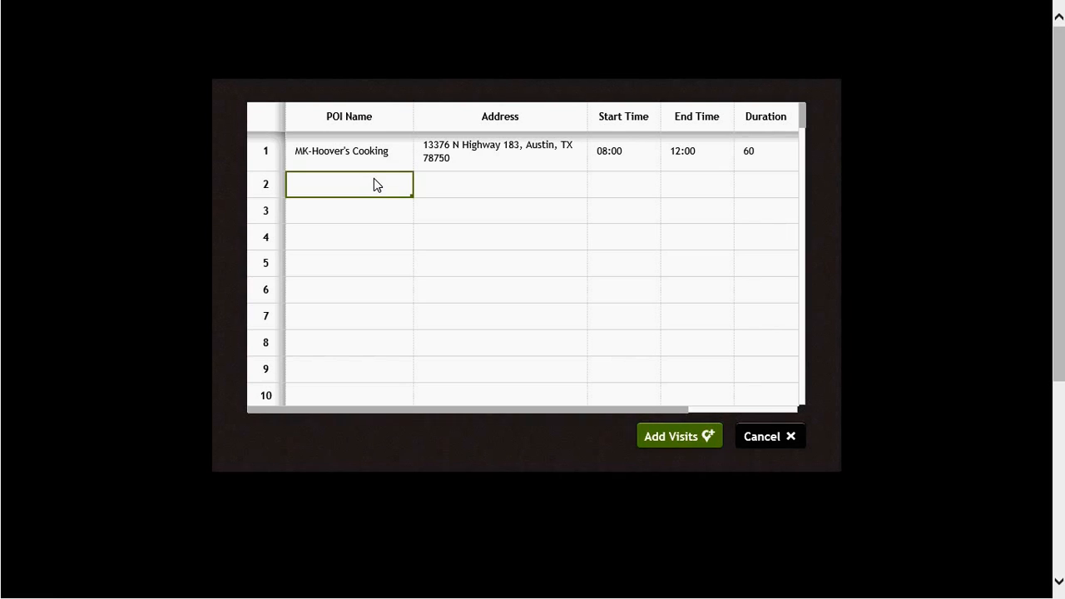
{"action": "scroll", "scroll_direction": "down", "scroll_amount": 3}
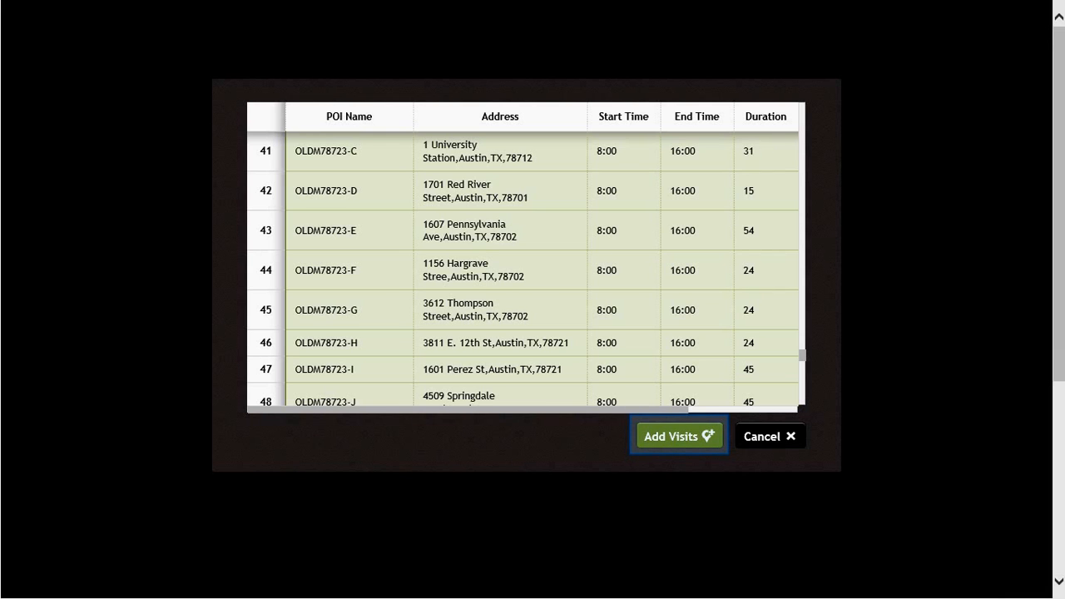
{"action": "mouse_move", "coordinate": [680, 435]}
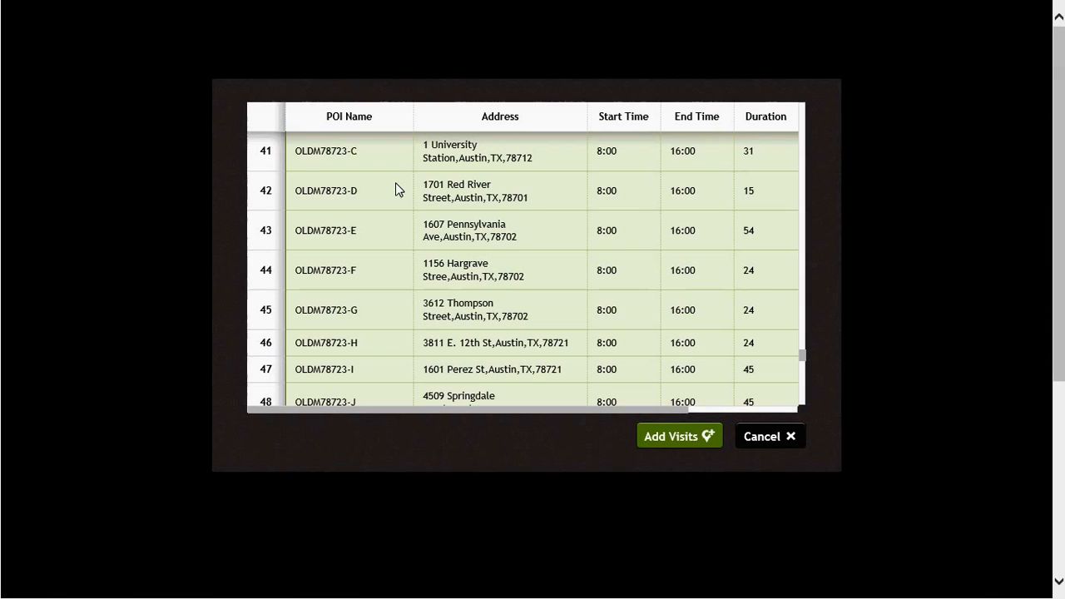
{"action": "mouse_move", "coordinate": [633, 393]}
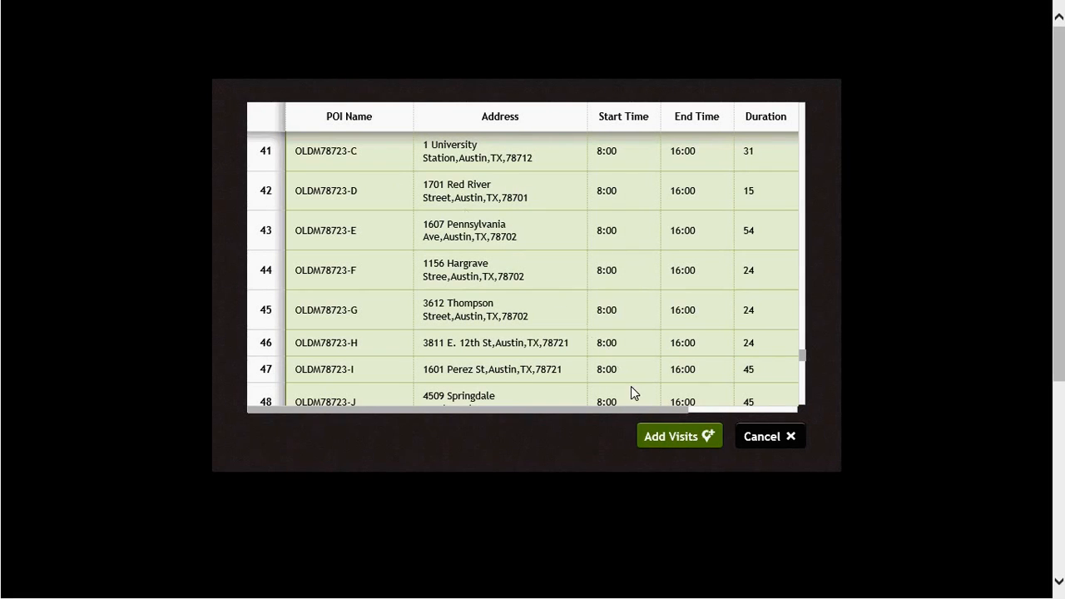
Add the spreadsheet rows as planned visits and review the list down to Plan Settings
{"action": "left_click", "coordinate": [679, 436]}
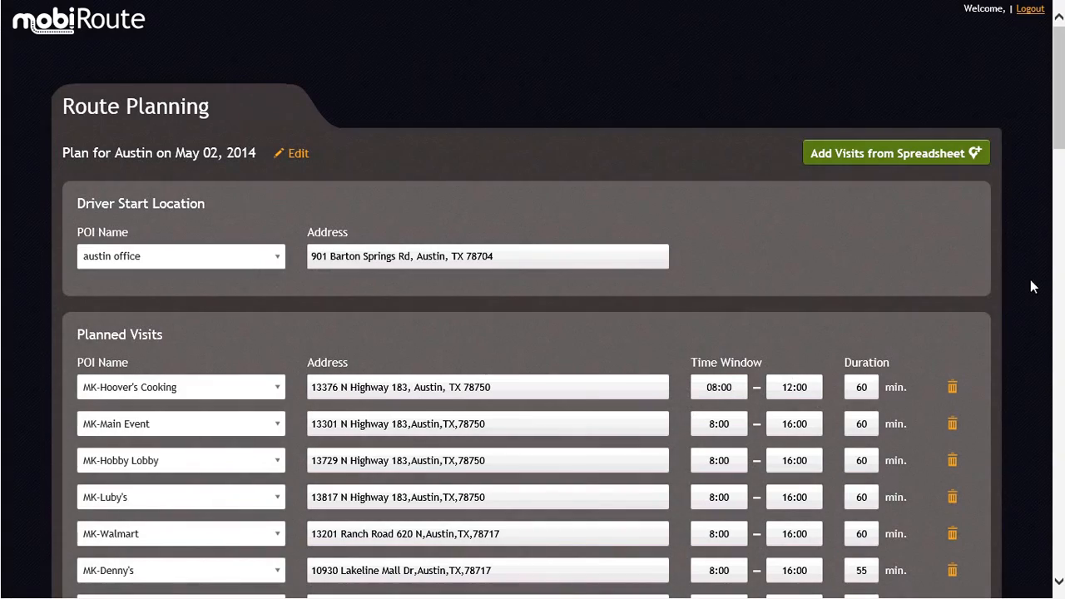
{"action": "scroll", "scroll_direction": "down", "scroll_amount": 3}
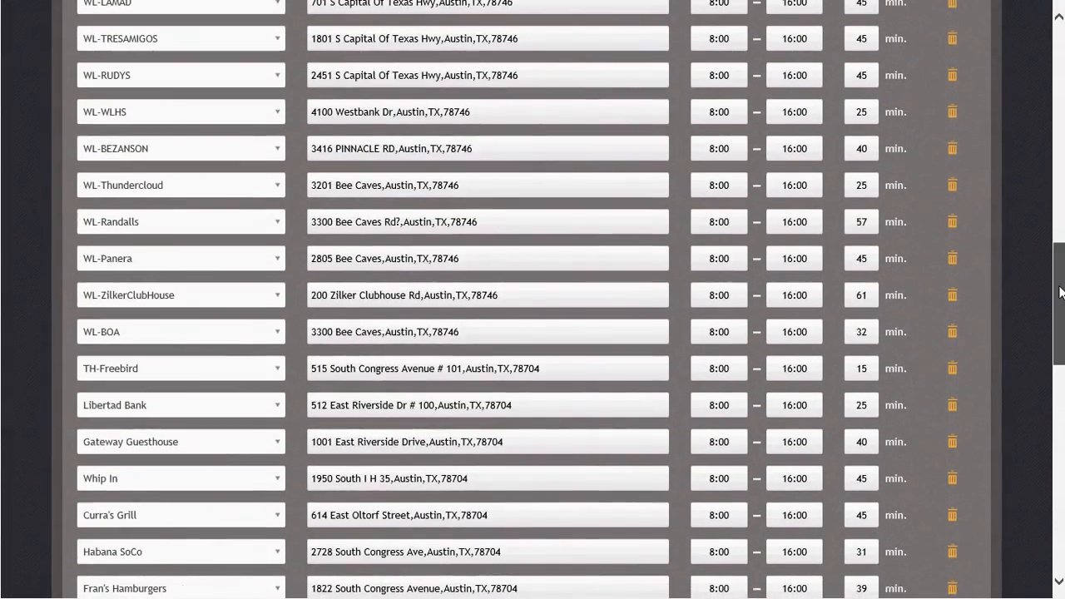
{"action": "scroll", "scroll_direction": "down", "scroll_amount": 3}
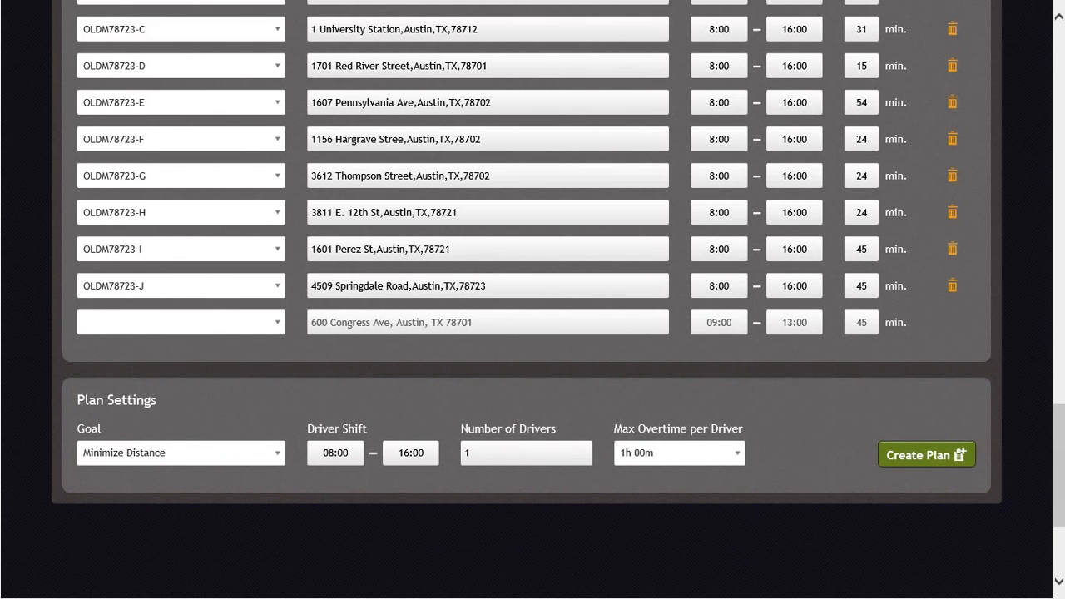
{"action": "left_click", "coordinate": [180, 453]}
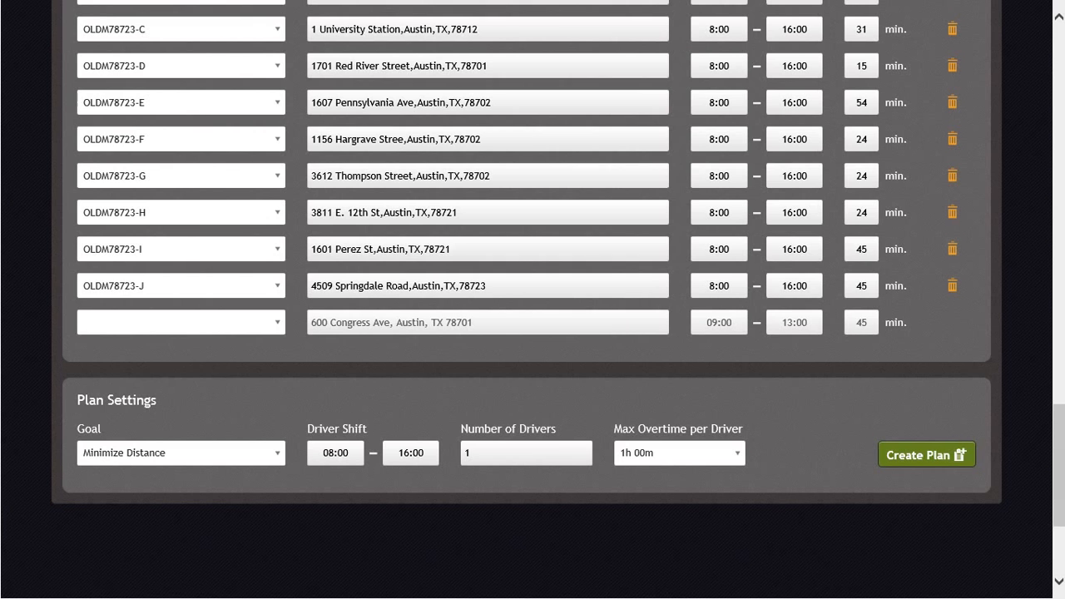
Set Number of Drivers to 5 under Plan Settings and create the plan
{"action": "left_click", "coordinate": [335, 452]}
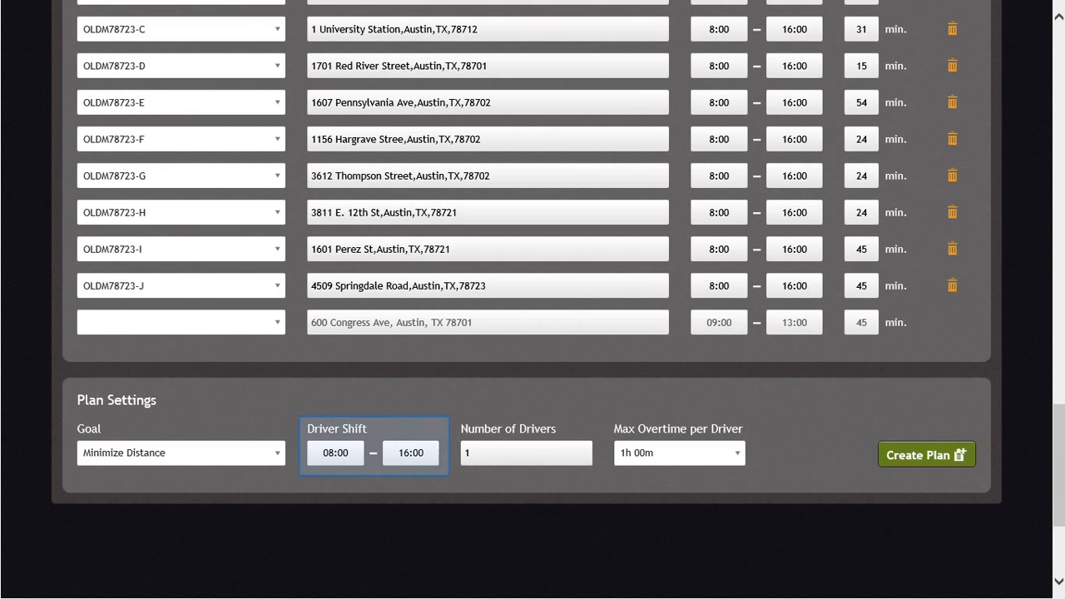
{"action": "left_click", "coordinate": [526, 453]}
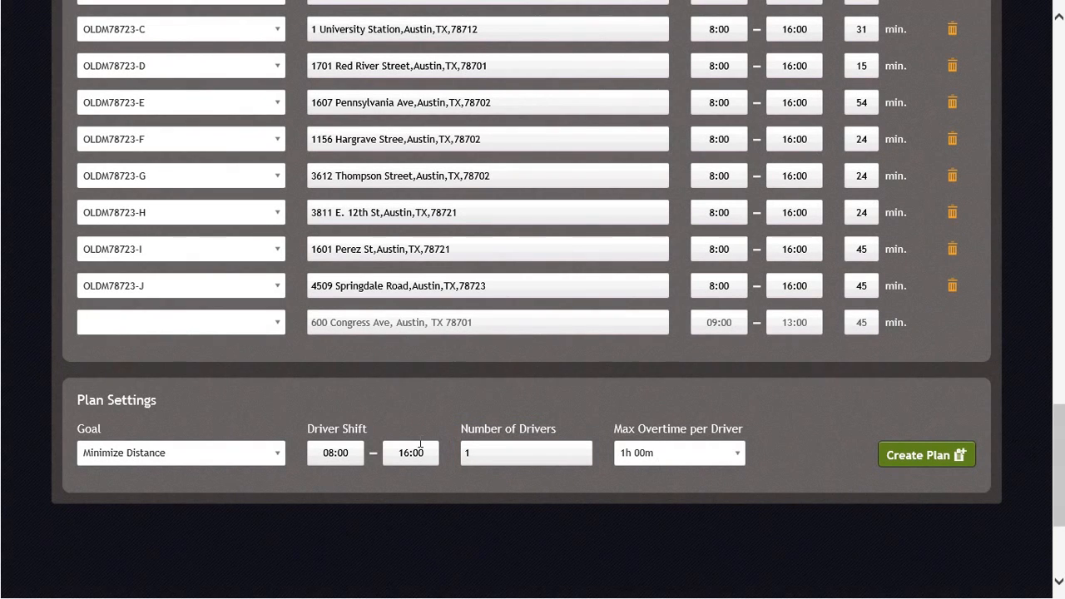
{"action": "left_click", "coordinate": [526, 452]}
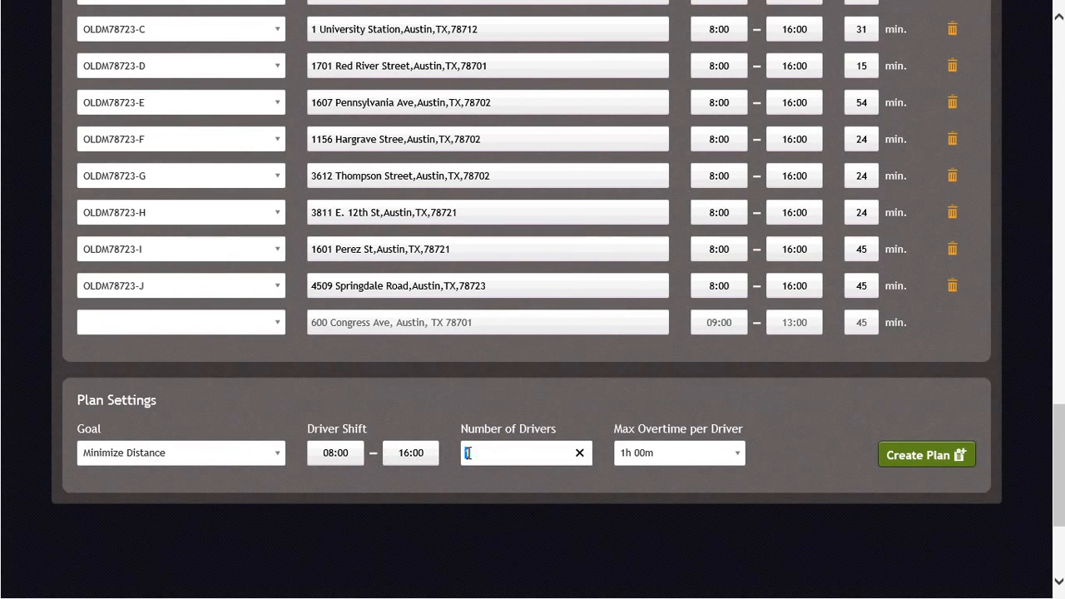
{"action": "type", "text": "5"}
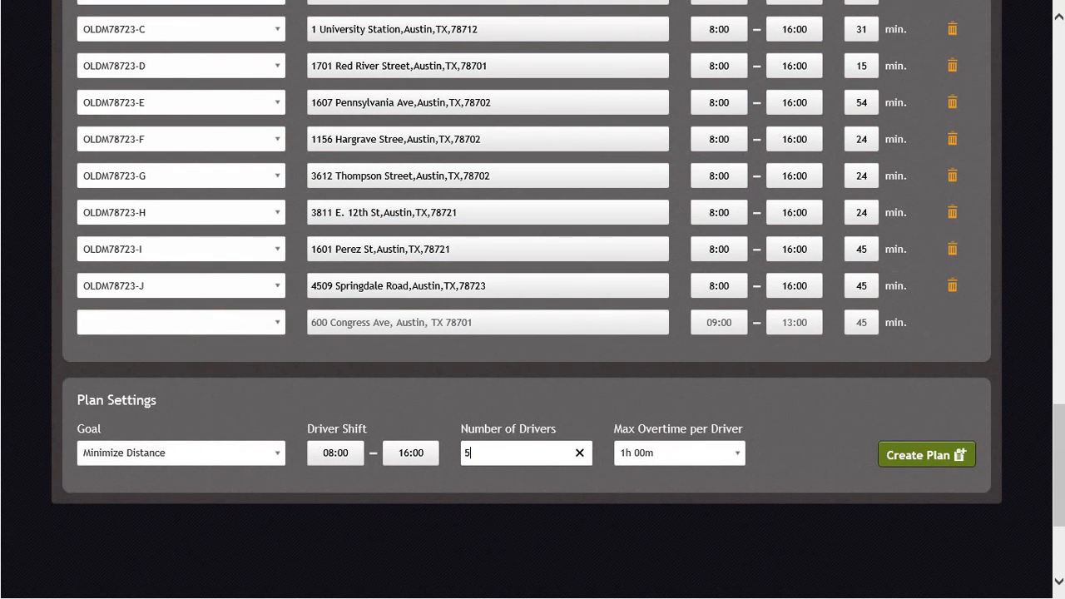
{"action": "left_click", "coordinate": [678, 453]}
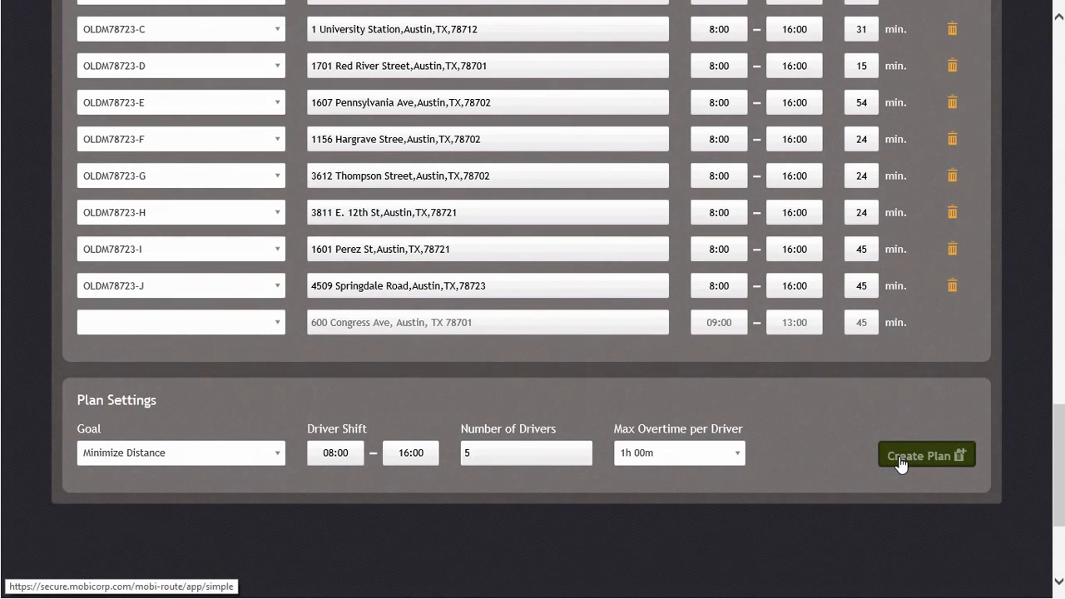
{"action": "left_click", "coordinate": [926, 455]}
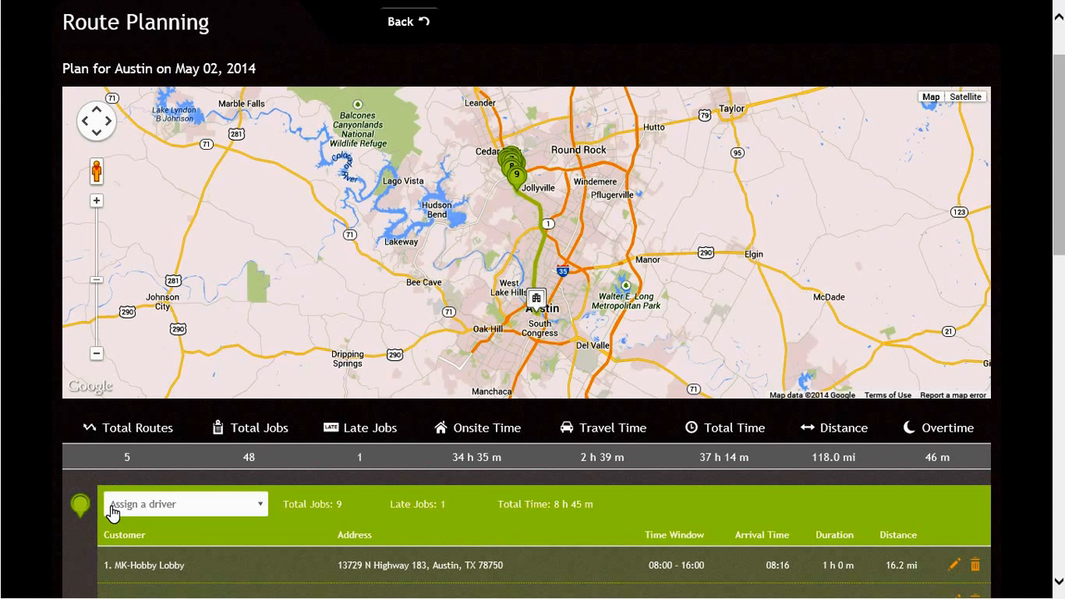
{"action": "mouse_move", "coordinate": [938, 250]}
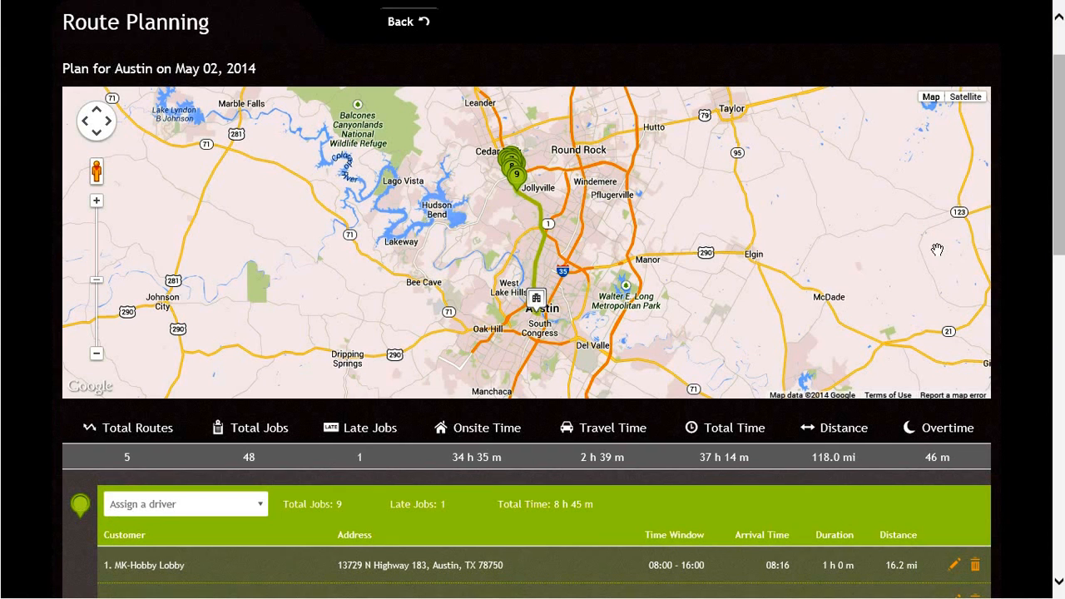
Scroll down to the first route's job list starting at MK-Hobby Lobby
{"action": "scroll", "scroll_direction": "down", "scroll_amount": 3}
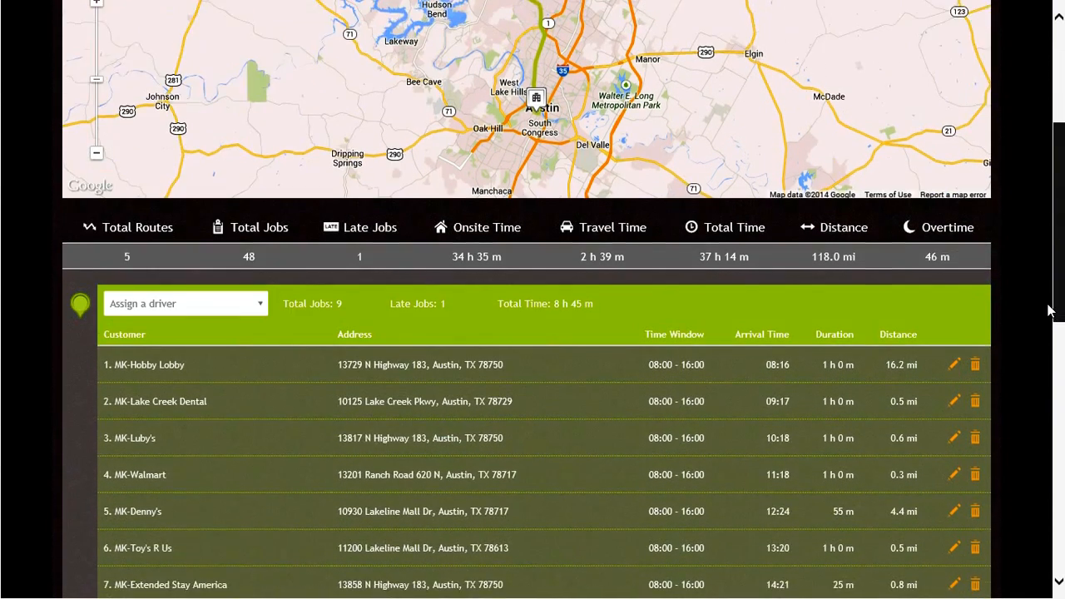
{"action": "scroll", "scroll_direction": "down", "scroll_amount": 3}
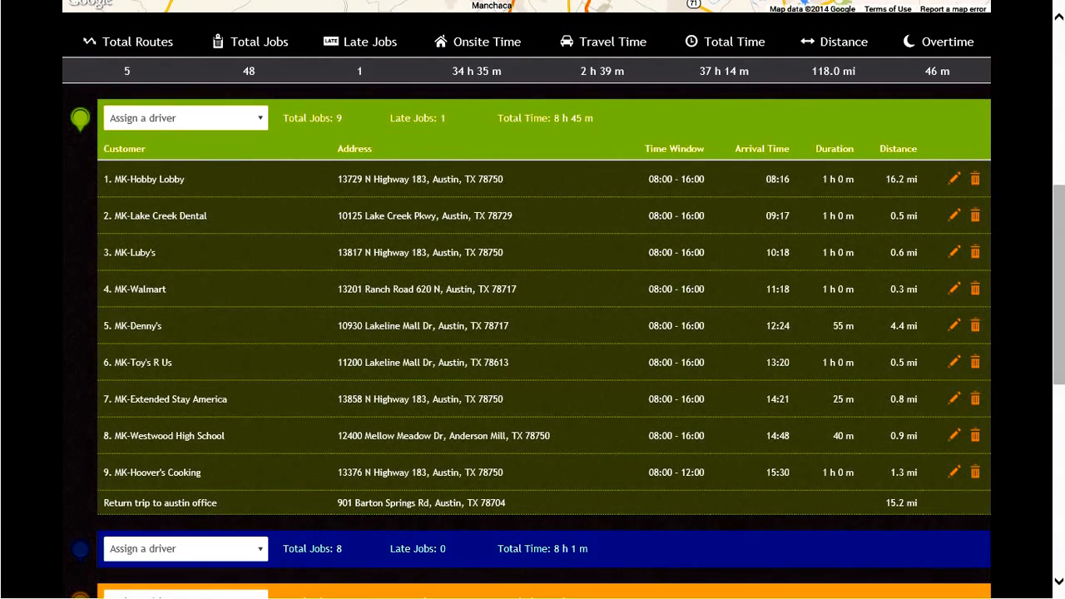
{"action": "left_click", "coordinate": [249, 42]}
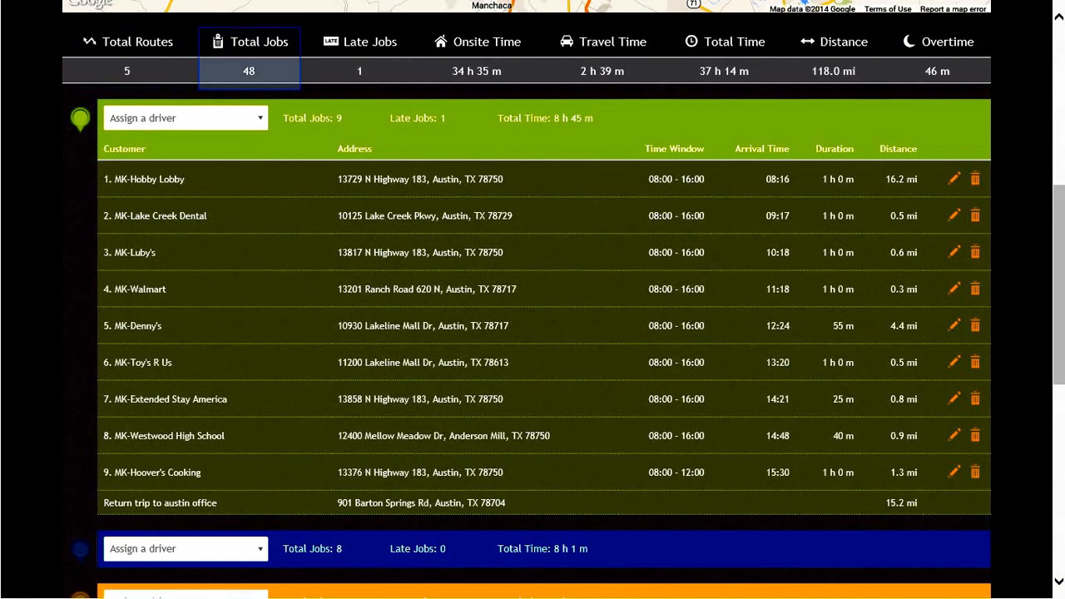
{"action": "left_click", "coordinate": [359, 41]}
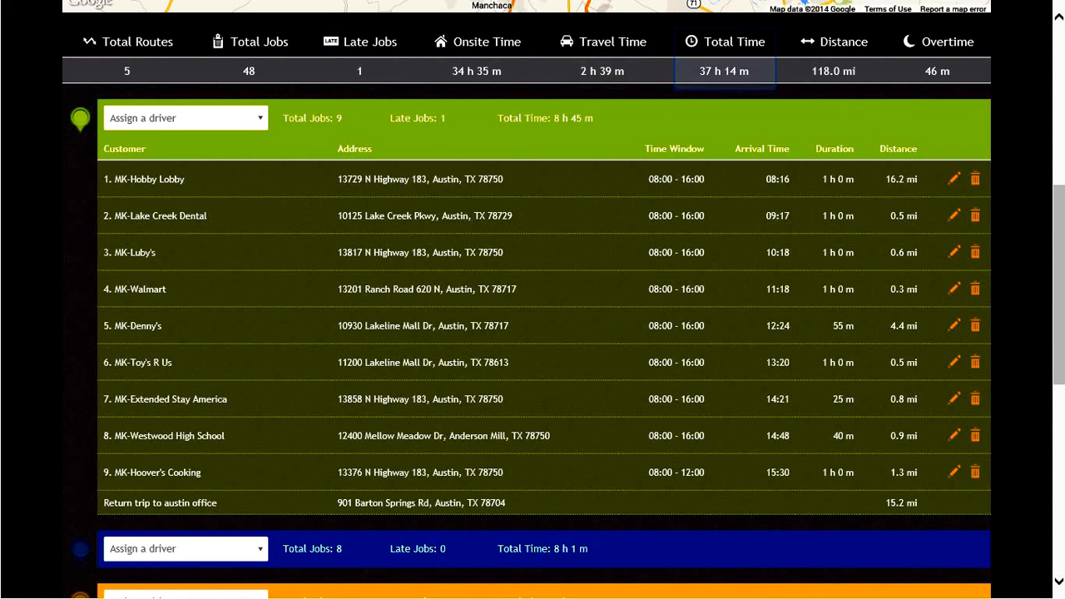
{"action": "left_click", "coordinate": [835, 42]}
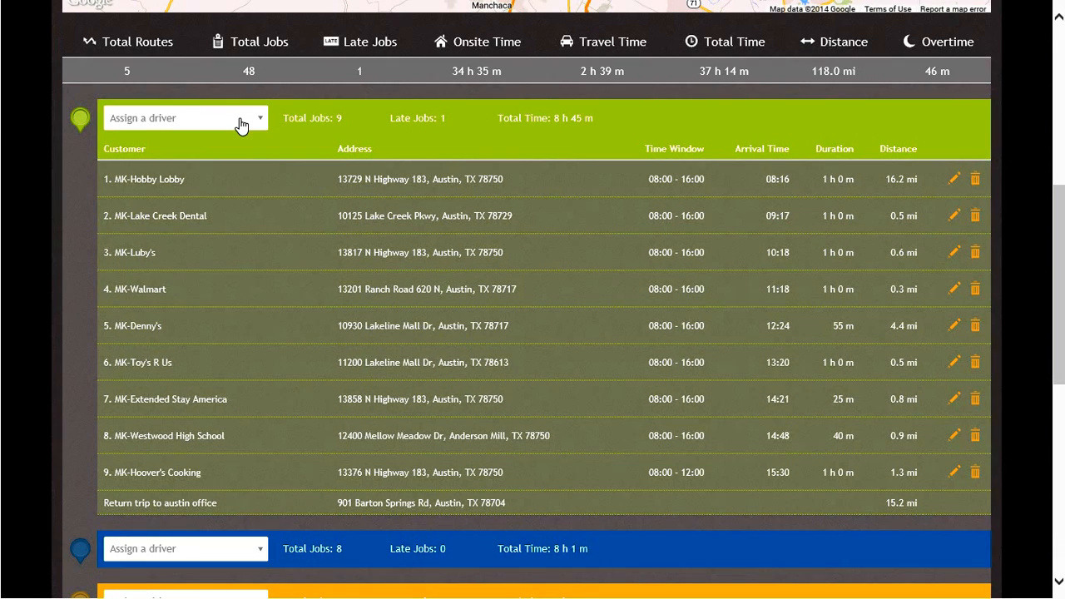
{"action": "left_click", "coordinate": [185, 117]}
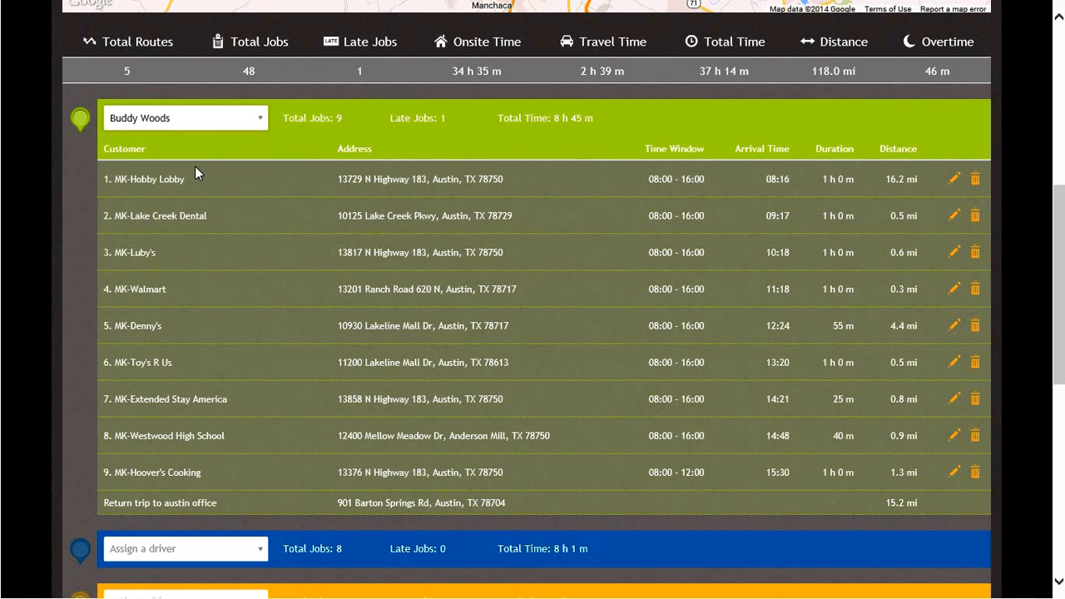
{"action": "scroll", "scroll_direction": "down", "scroll_amount": 3}
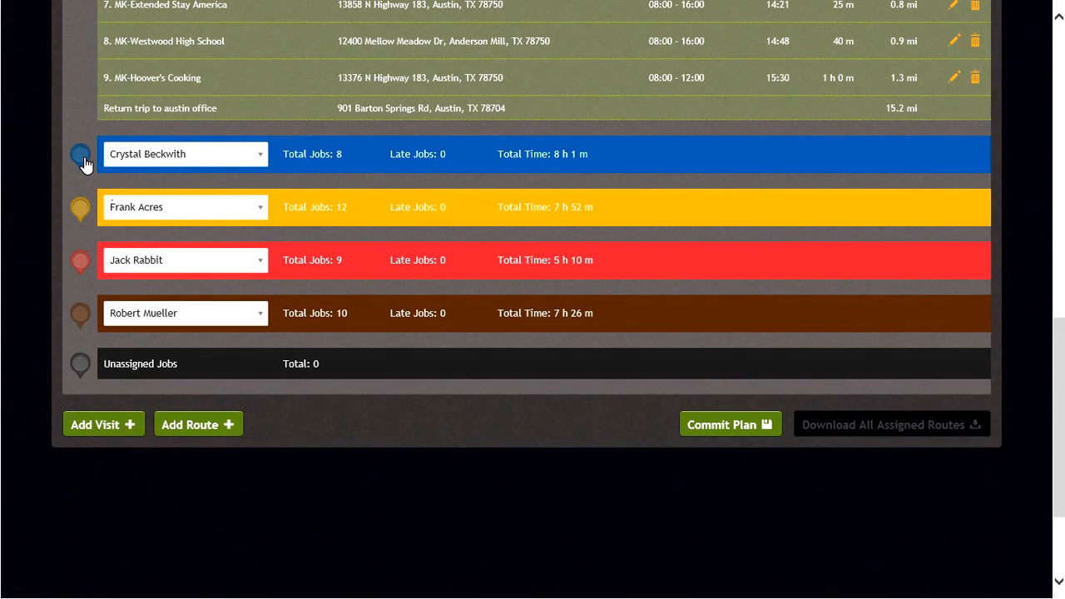
{"action": "mouse_move", "coordinate": [1057, 231]}
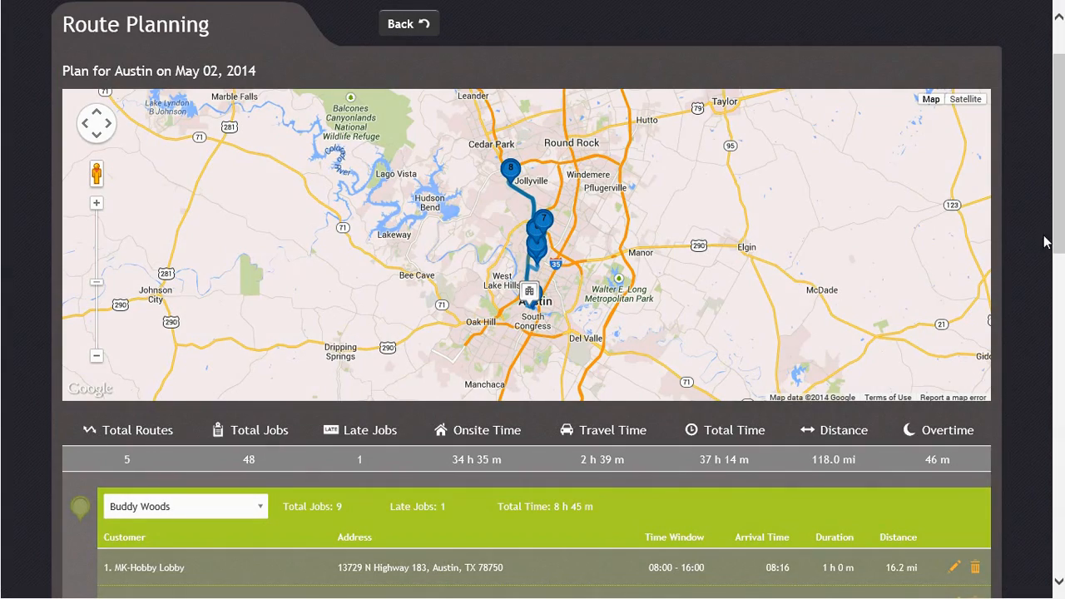
Commit the Austin route plan so all five driver routes are saved
{"action": "scroll", "scroll_direction": "down", "scroll_amount": 3}
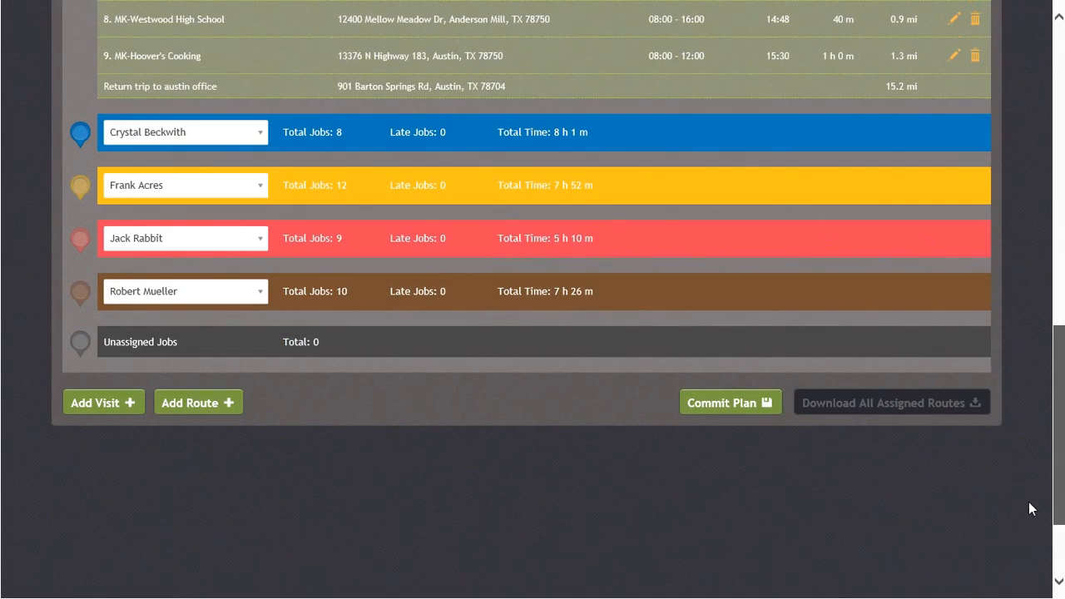
{"action": "left_click", "coordinate": [730, 402]}
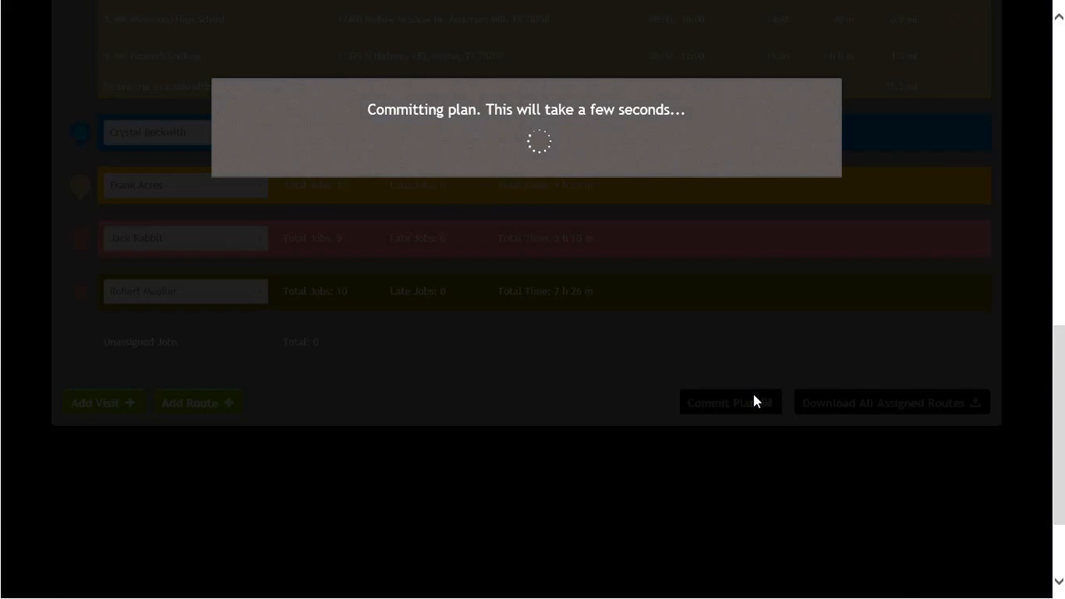
{"action": "left_click", "coordinate": [730, 402]}
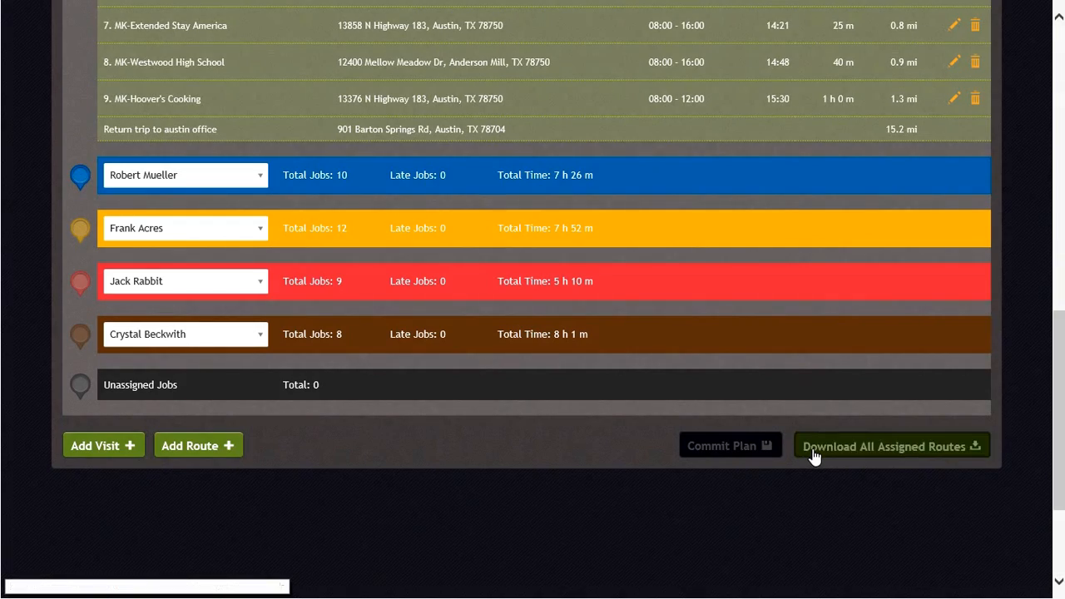
Download all assigned routes and review Buddy Woods' printable Austin route sheet
{"action": "left_click", "coordinate": [890, 446]}
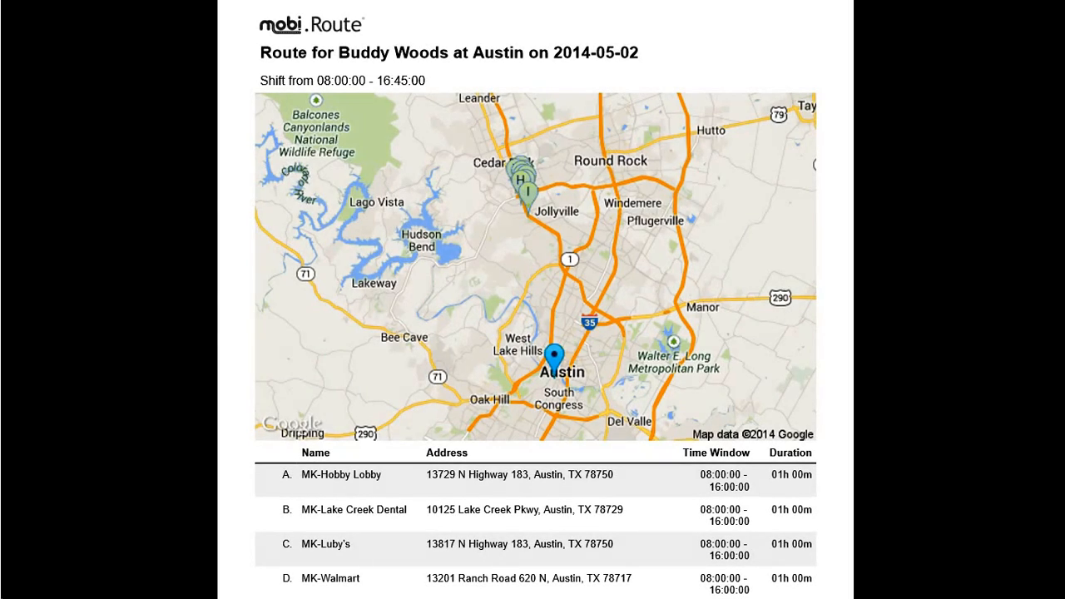
{"action": "scroll", "scroll_direction": "down", "scroll_amount": 3}
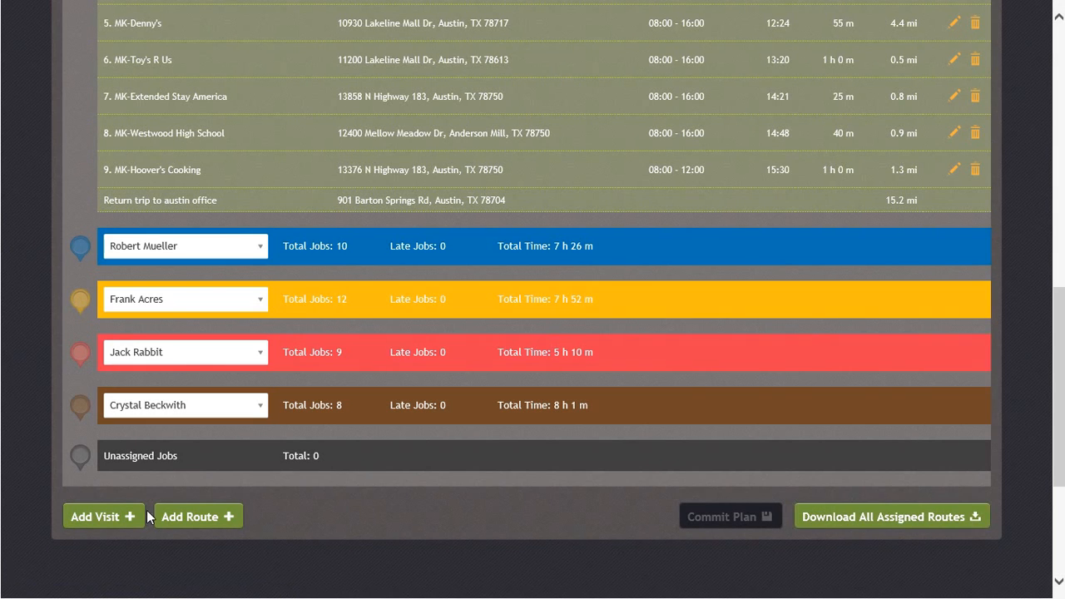
Add a visit by searching POIs for 'mk' and choosing MK-Balcones Country Club
{"action": "left_click", "coordinate": [103, 516]}
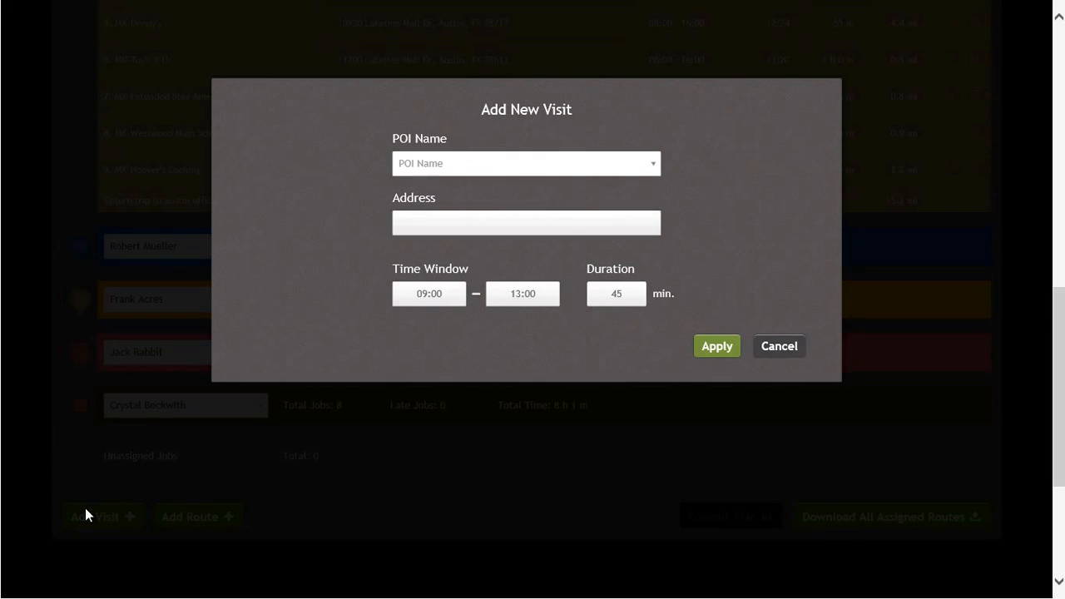
{"action": "left_click", "coordinate": [526, 163]}
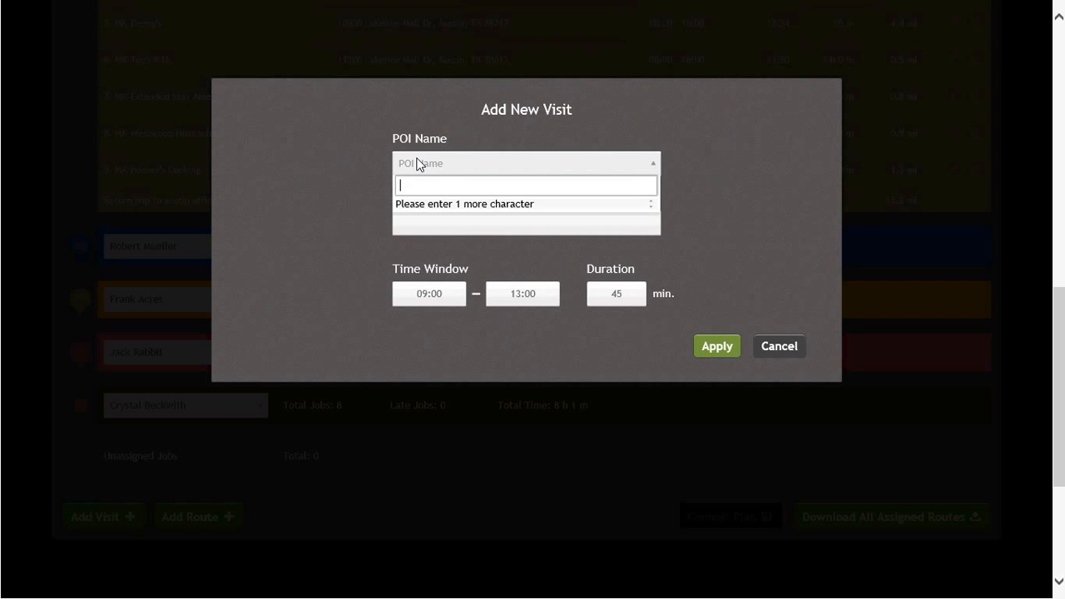
{"action": "type", "text": "mk"}
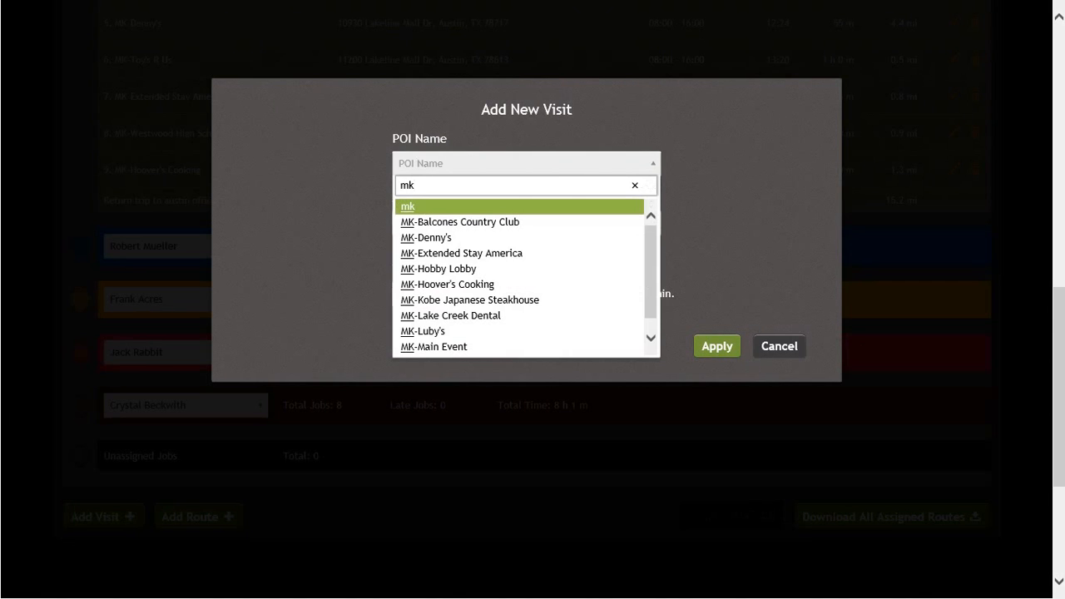
{"action": "left_click", "coordinate": [459, 221]}
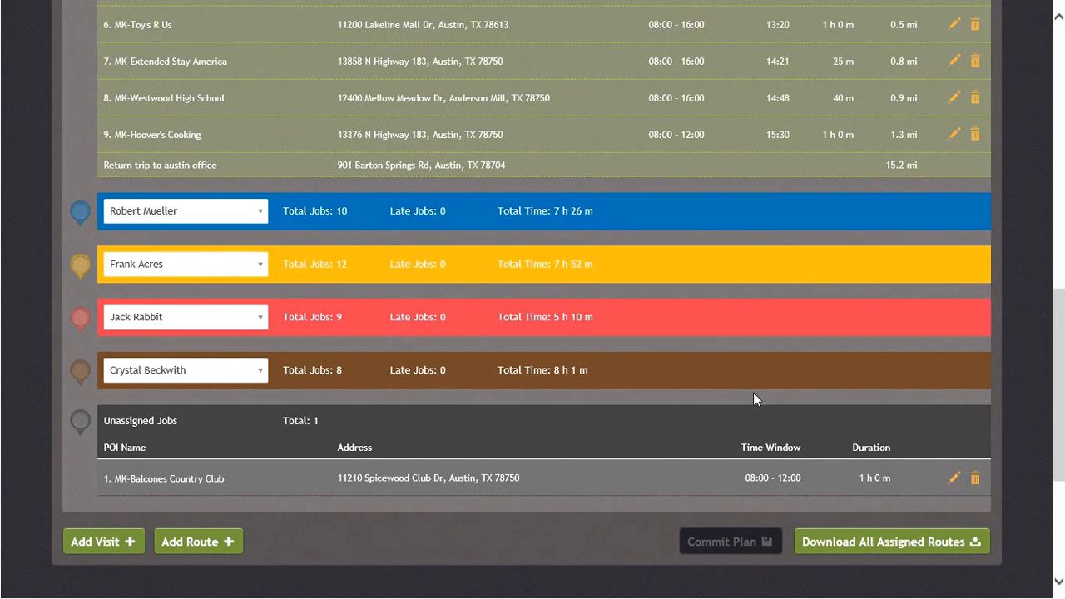
{"action": "left_click", "coordinate": [954, 478]}
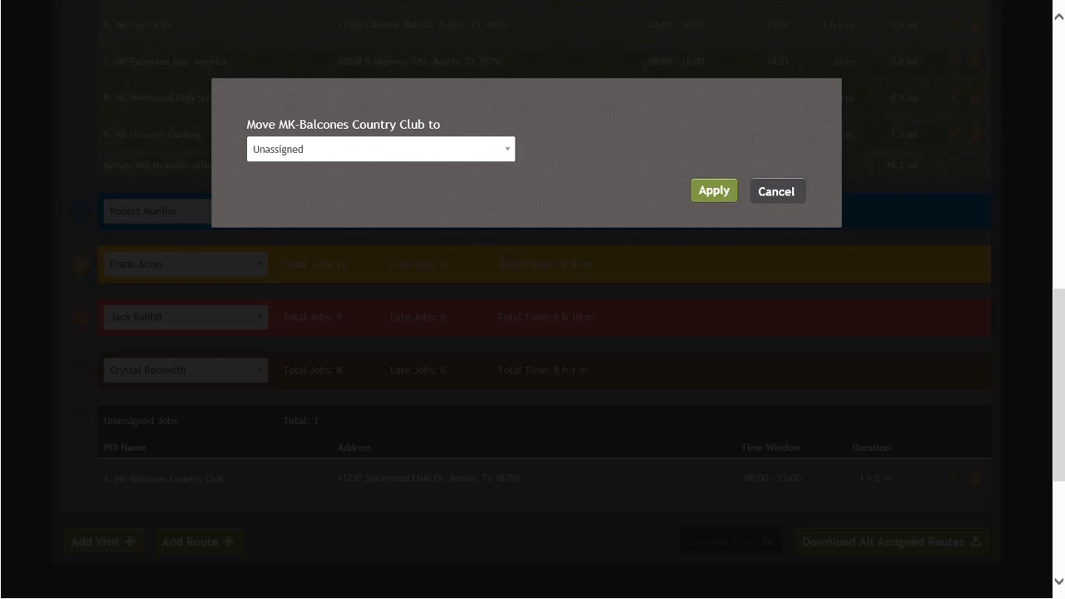
{"action": "left_click", "coordinate": [380, 149]}
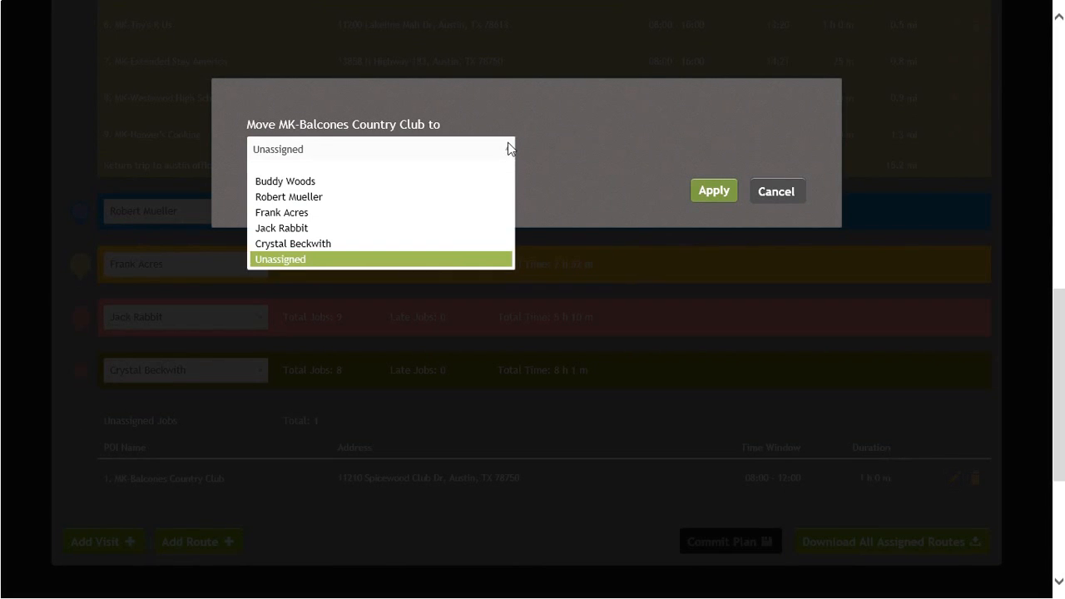
{"action": "left_click", "coordinate": [286, 181]}
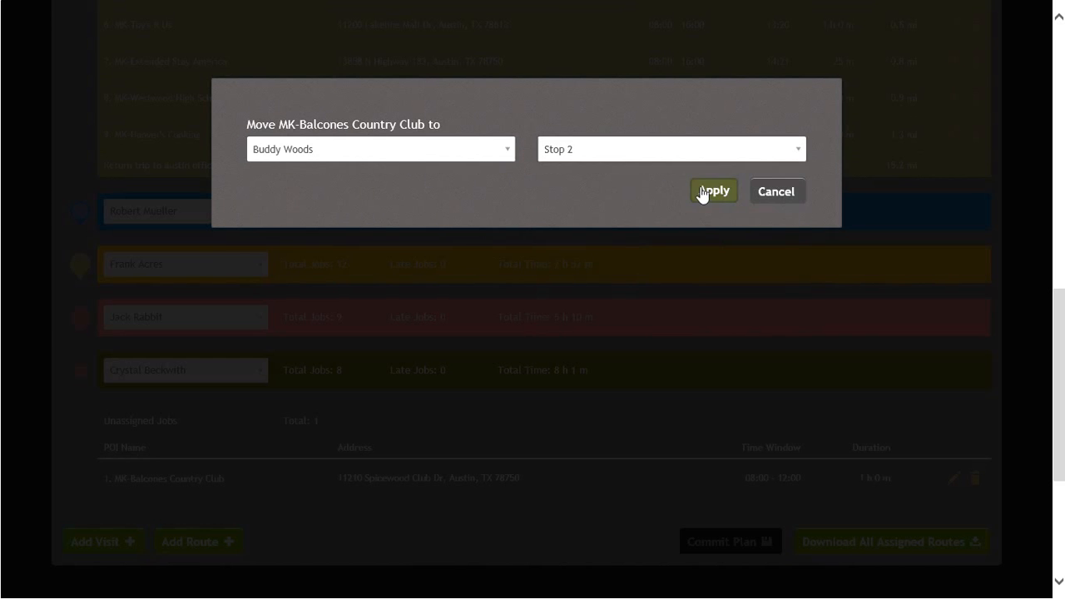
{"action": "left_click", "coordinate": [713, 191]}
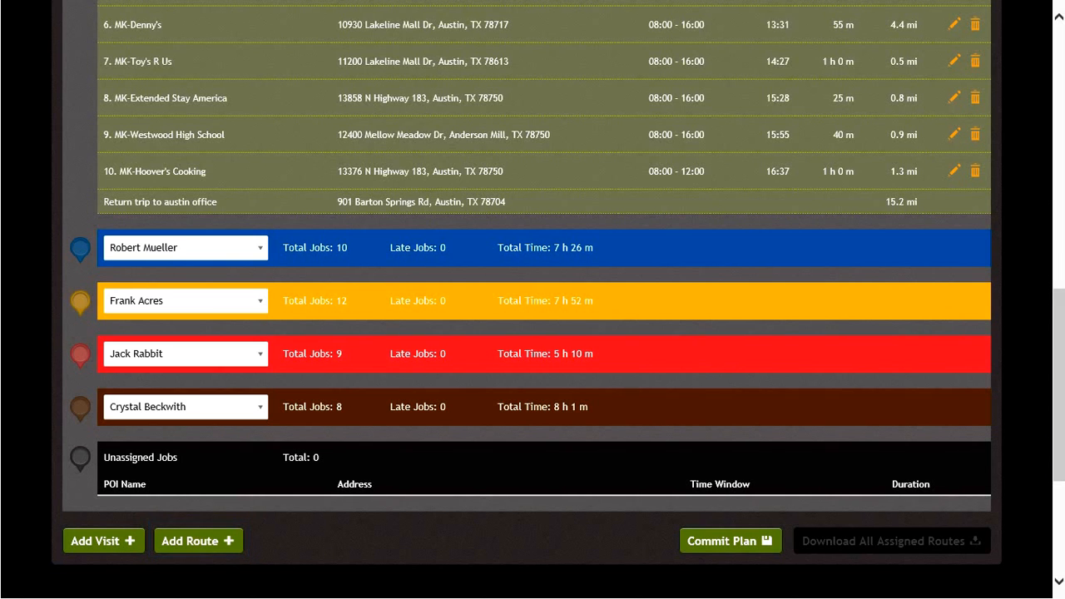
{"action": "mouse_move", "coordinate": [512, 188]}
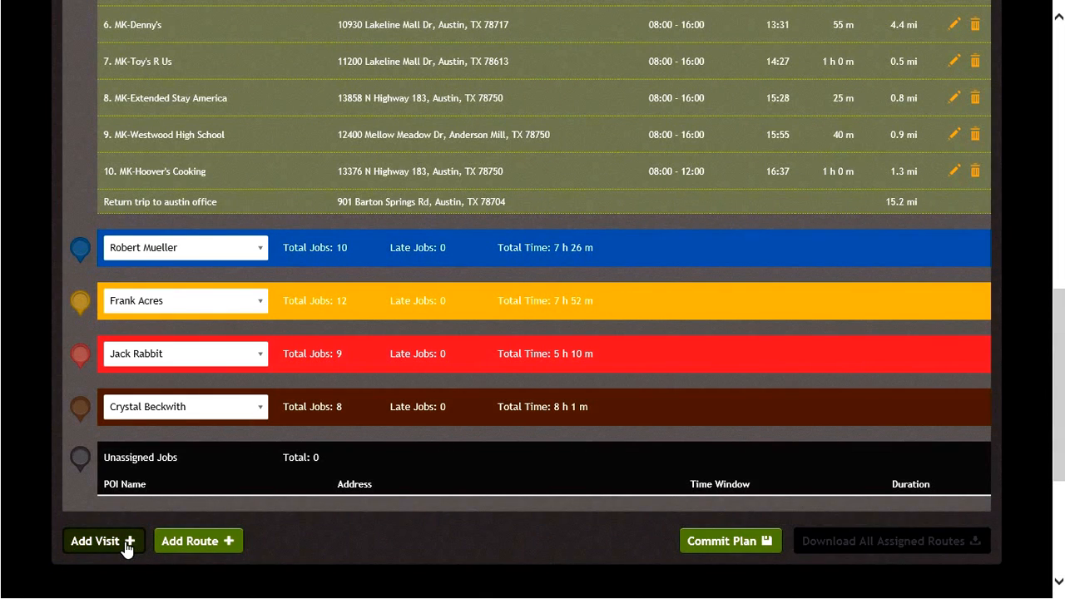
Add a sixth empty route with no driver and no jobs
{"action": "left_click", "coordinate": [198, 541]}
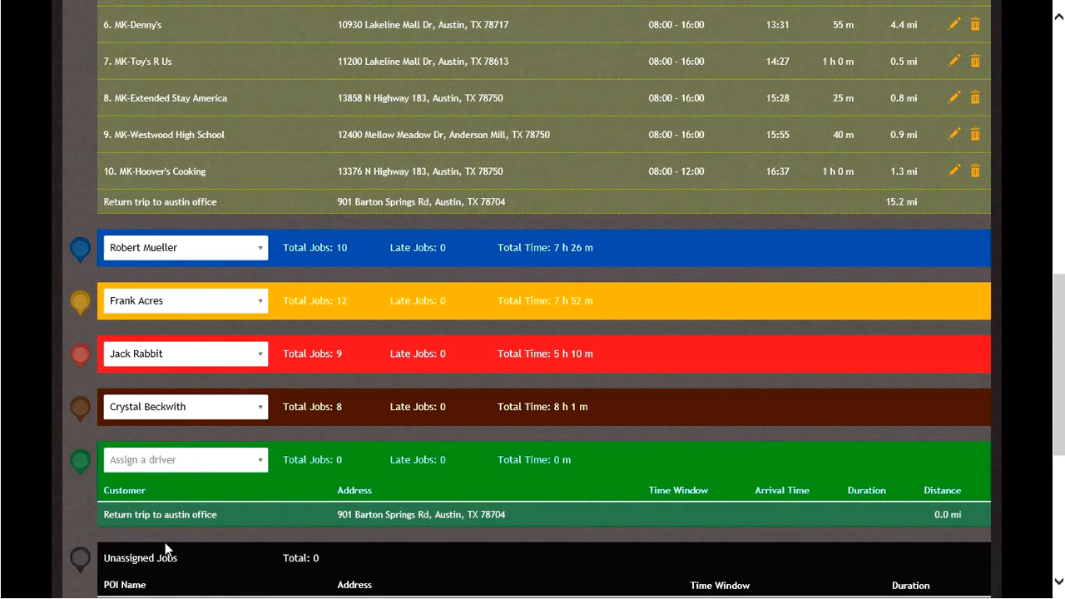